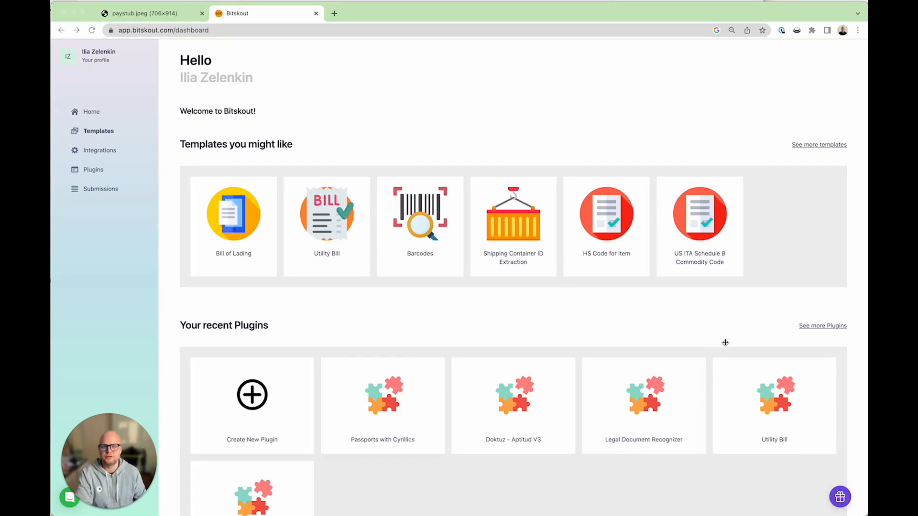
Glance at the paystub image, then search Bitskout's templates for 'tables'.
left_click(143, 12)
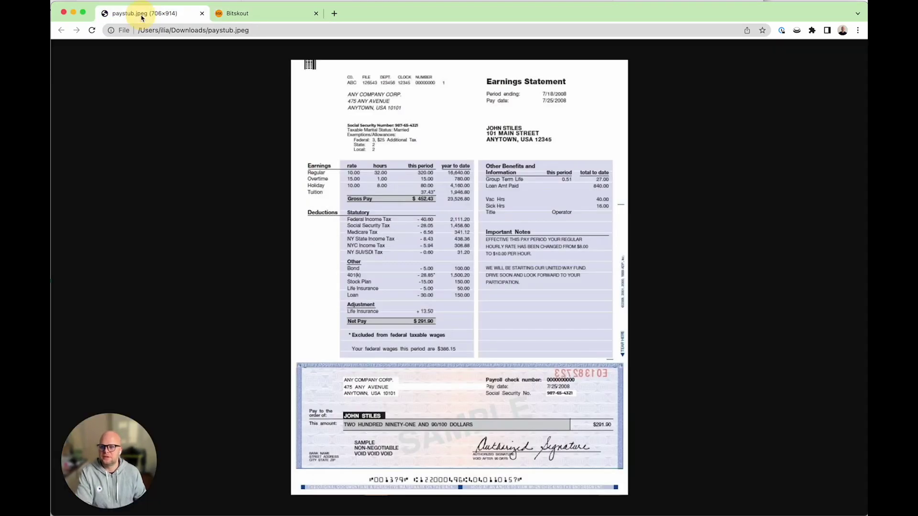
mouse_move(461, 145)
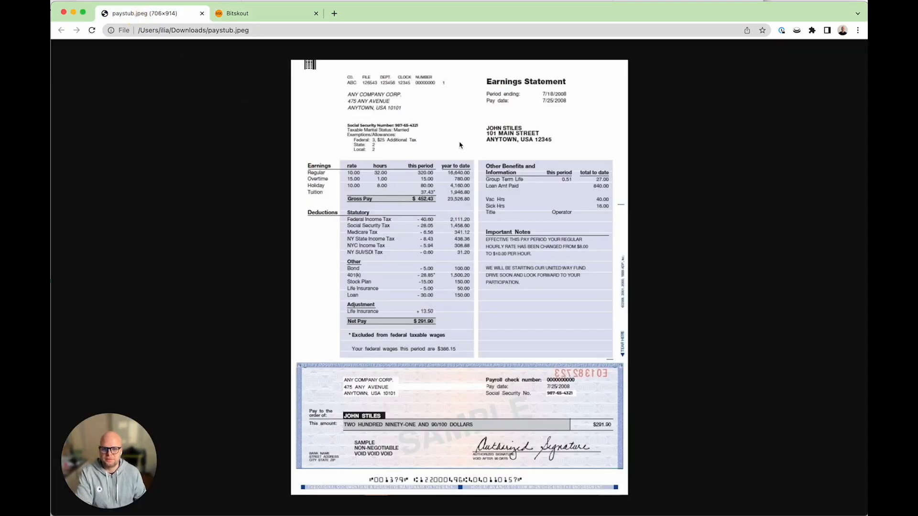
mouse_move(481, 109)
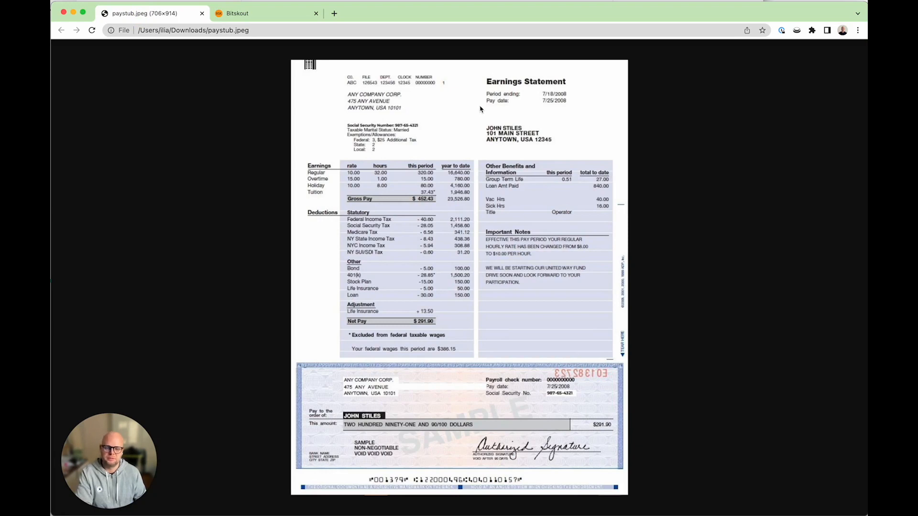
mouse_move(418, 194)
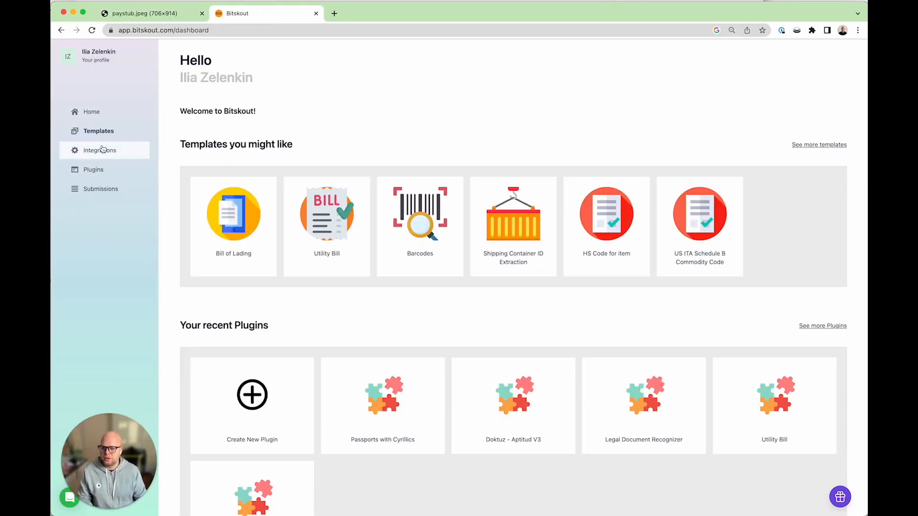
left_click(98, 131)
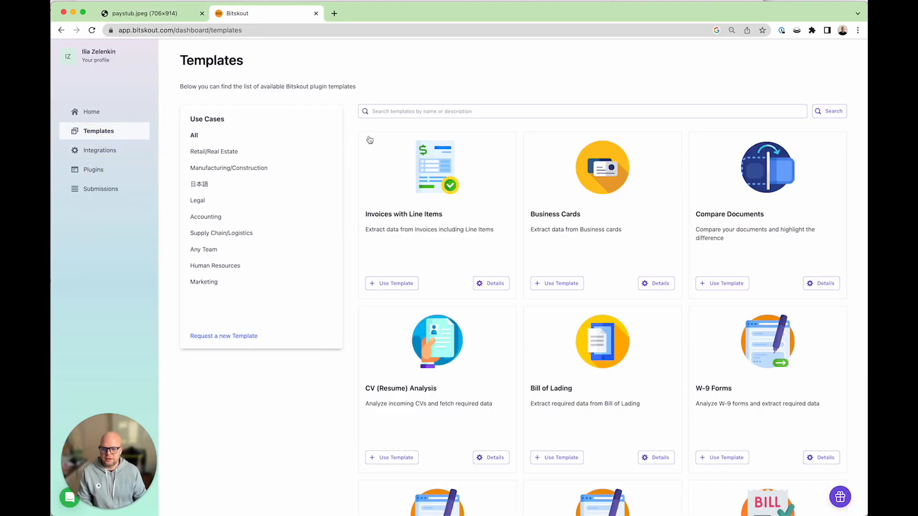
type("tables")
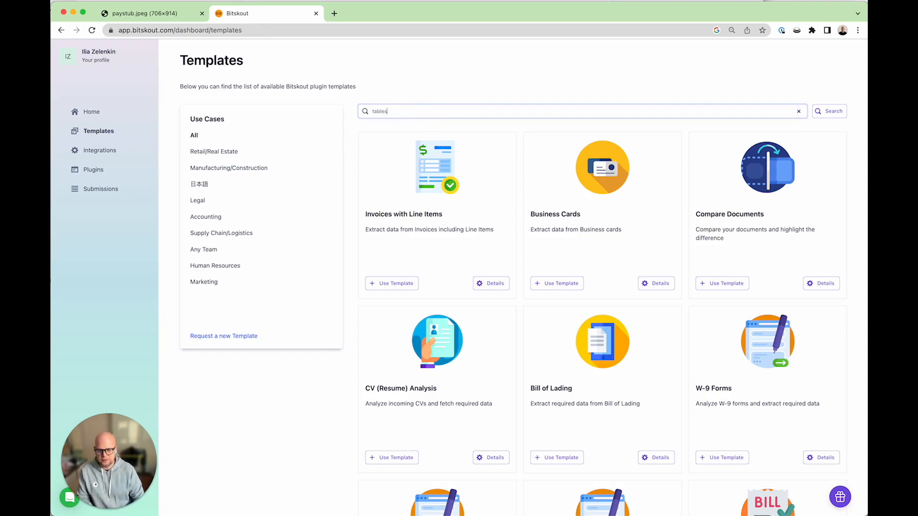
Review the Extract All Tables template details and Test tab, then return to the filtered list.
left_click(830, 111)
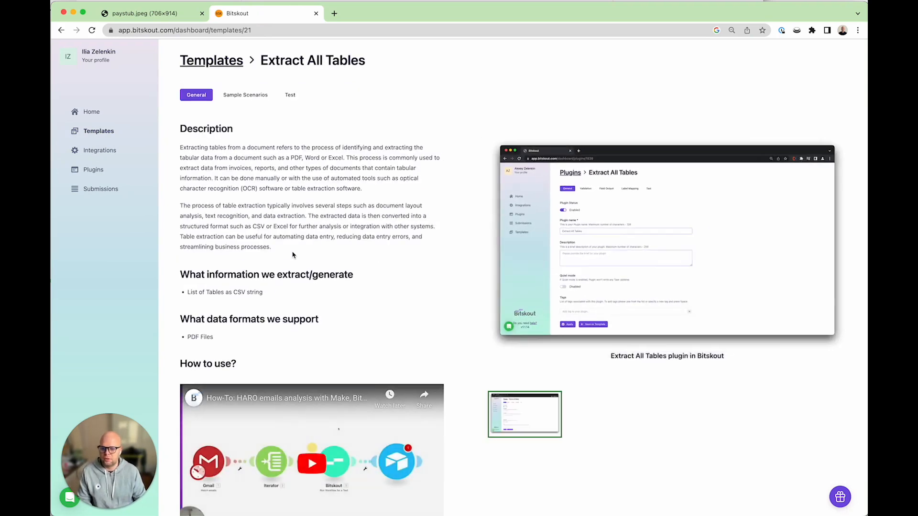
scroll("down", 3)
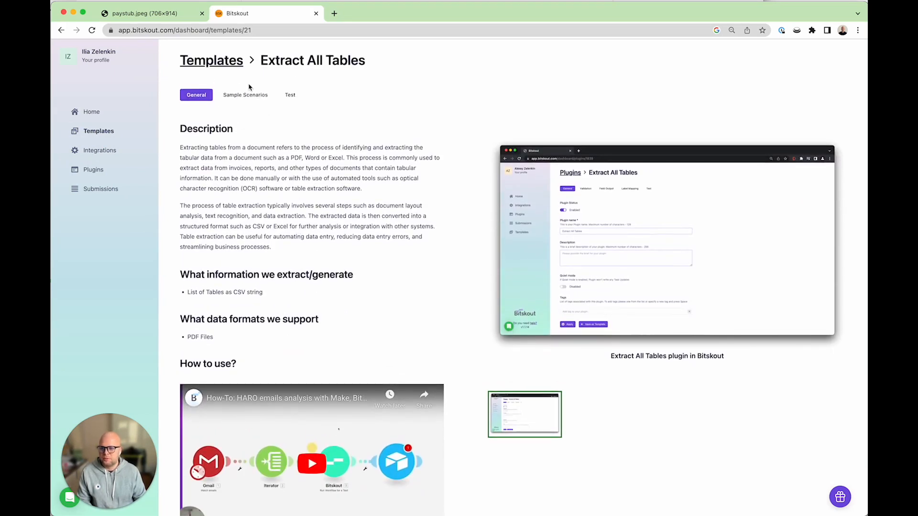
left_click(289, 94)
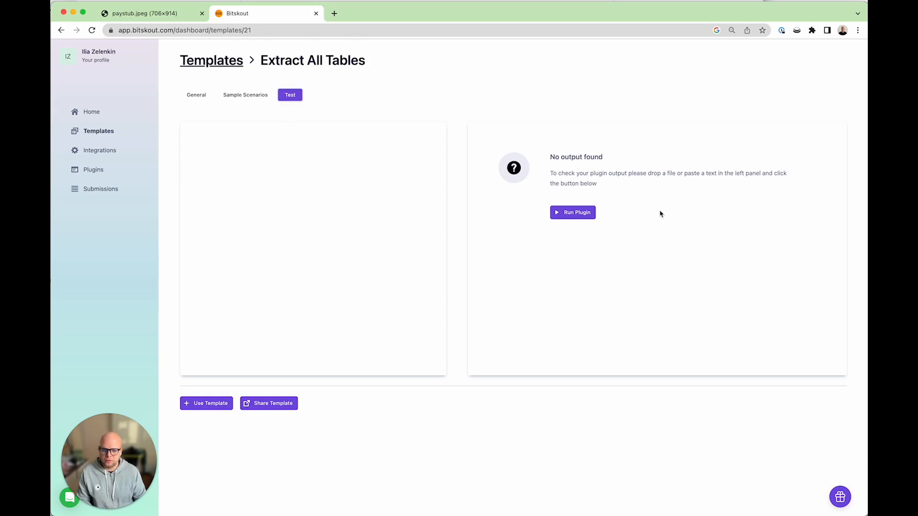
mouse_move(298, 186)
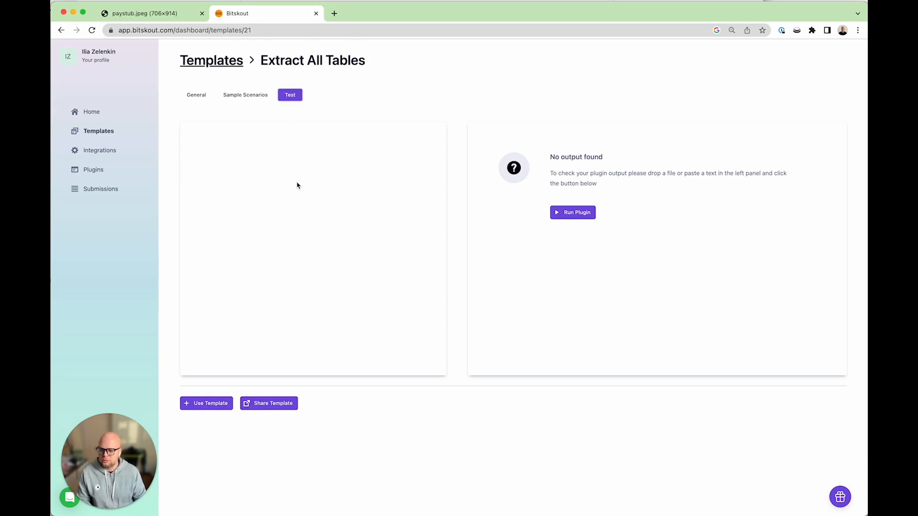
left_click(98, 131)
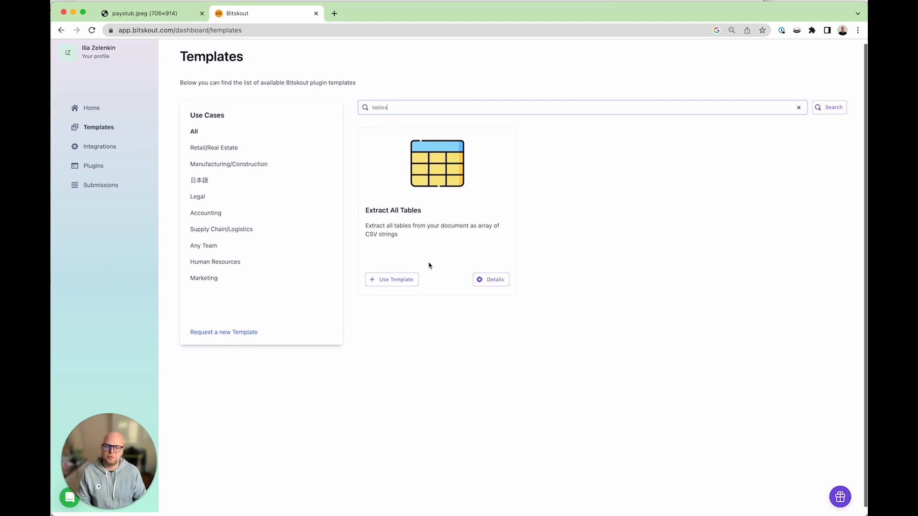
scroll("down", 3)
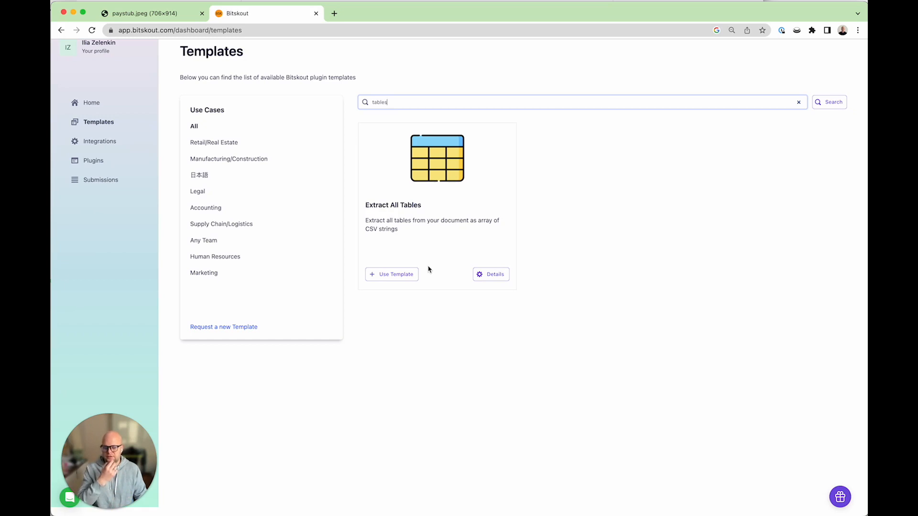
mouse_move(418, 282)
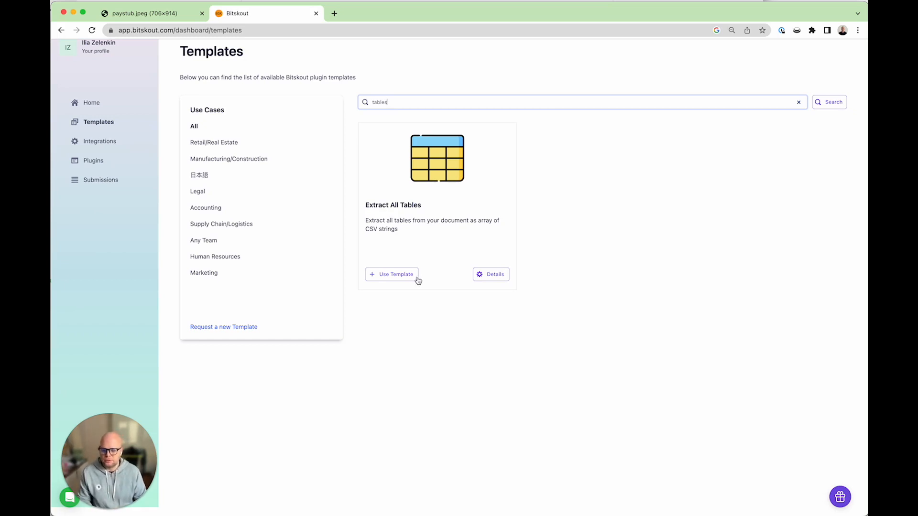
Use the Extract All Tables template and choose Make (Integromat) as the output tool.
left_click(395, 274)
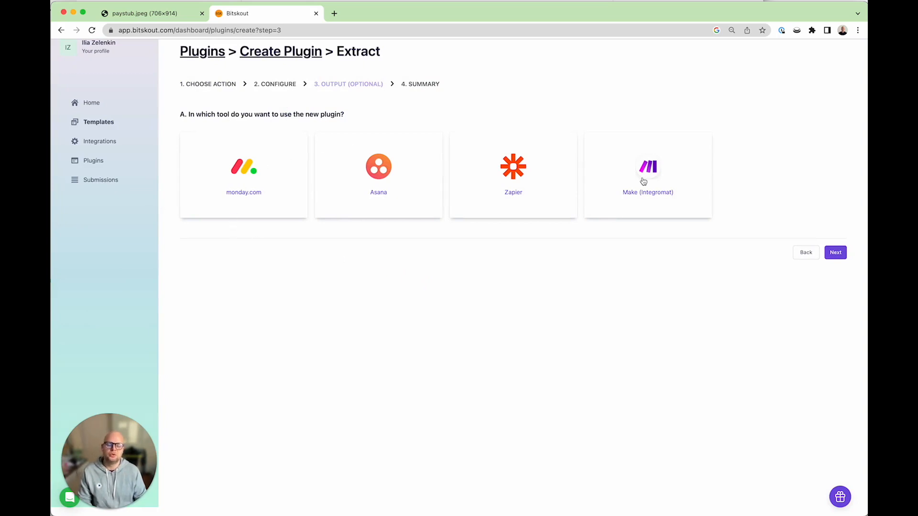
mouse_move(735, 175)
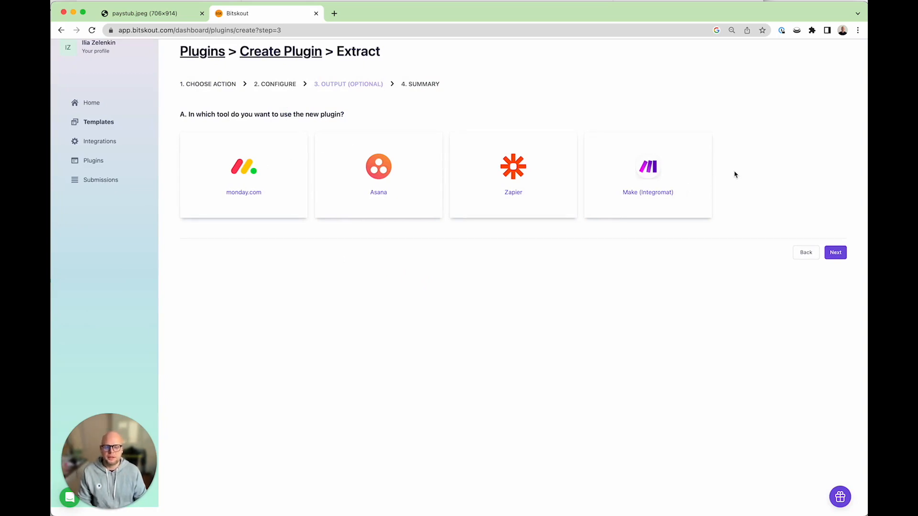
mouse_move(526, 163)
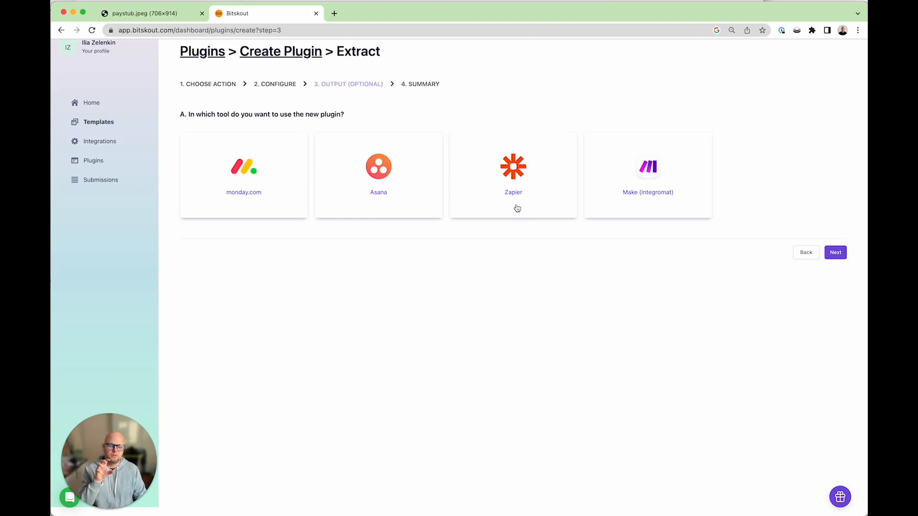
mouse_move(662, 207)
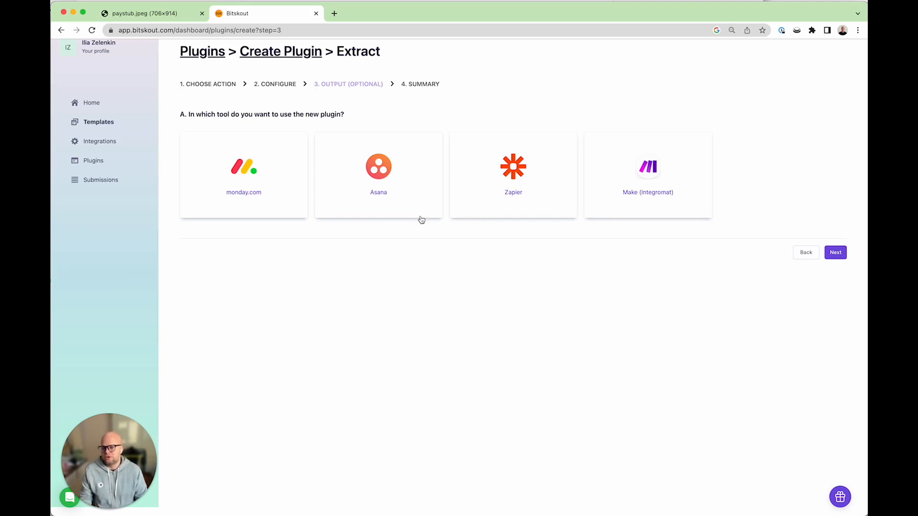
mouse_move(480, 195)
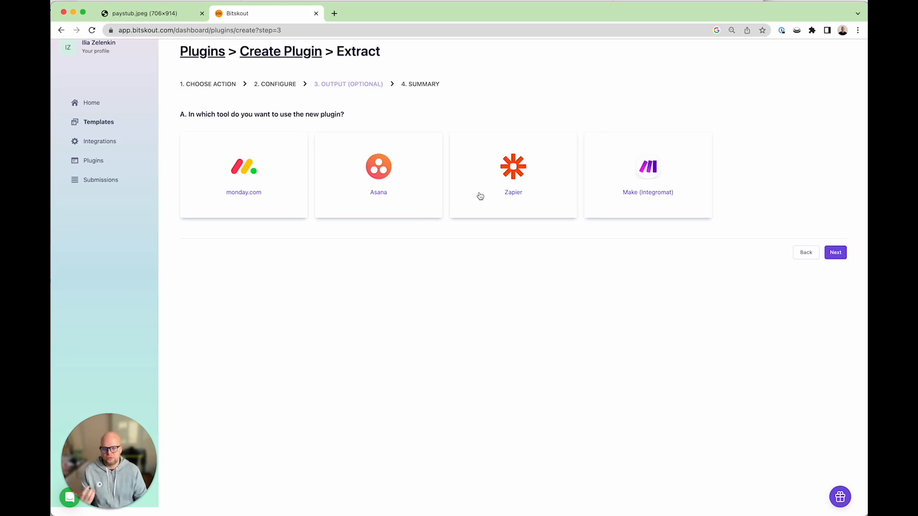
mouse_move(606, 186)
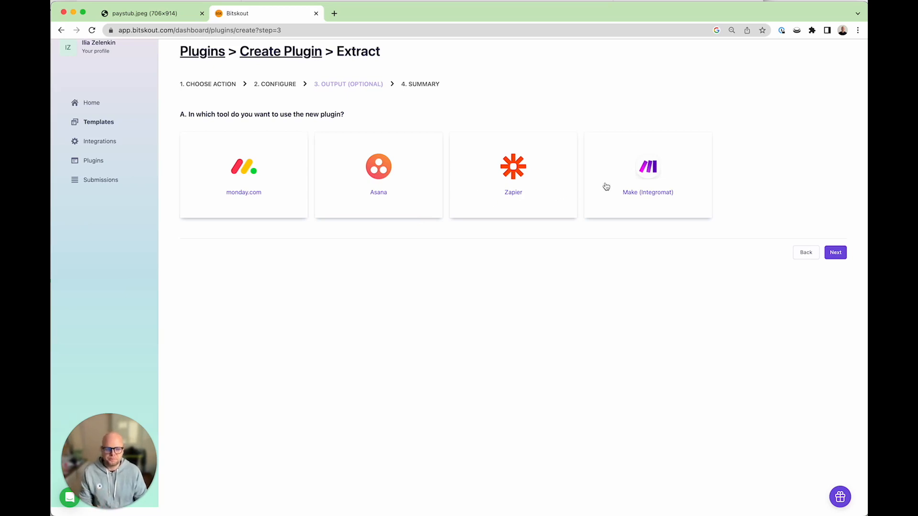
mouse_move(539, 199)
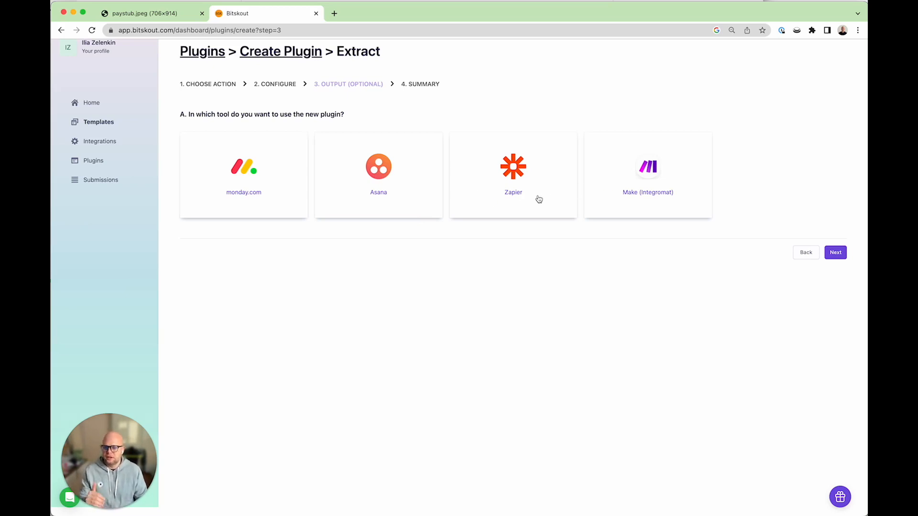
mouse_move(442, 193)
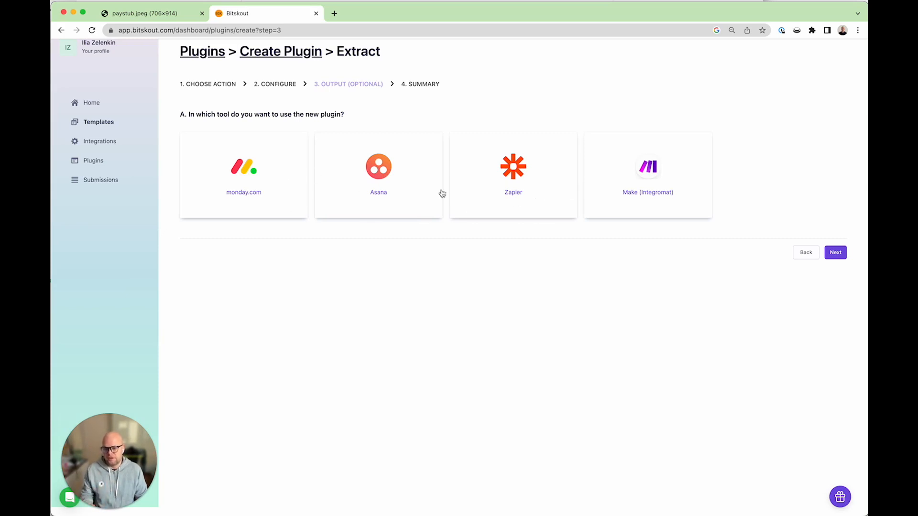
mouse_move(673, 211)
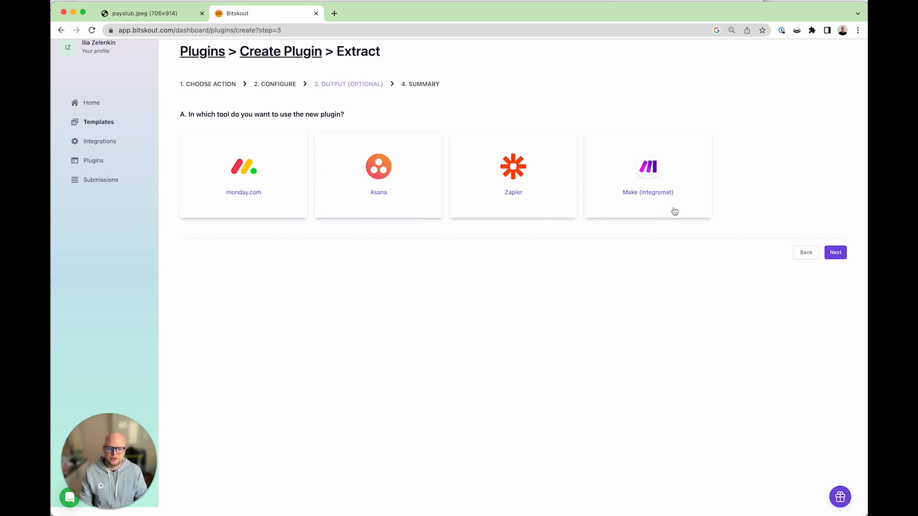
left_click(648, 175)
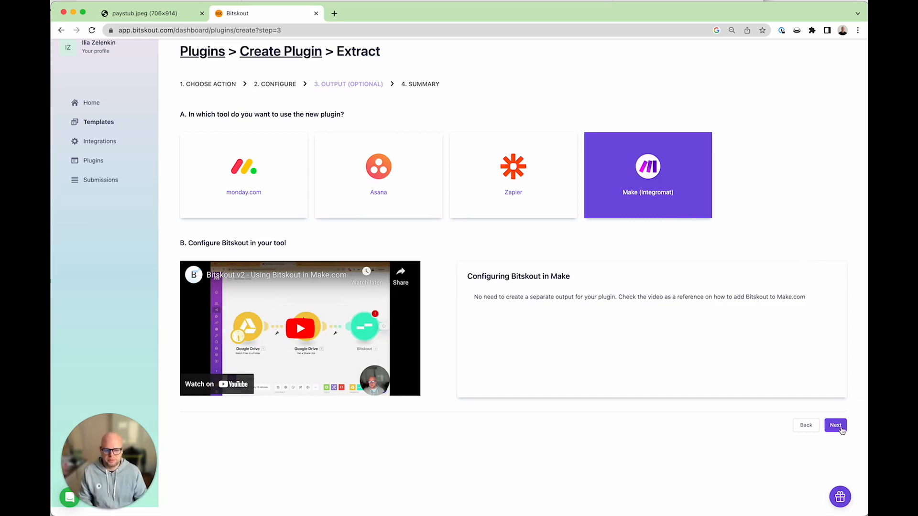
Name the plugin 'All tables Paystub', create it, and open its settings.
left_click(835, 426)
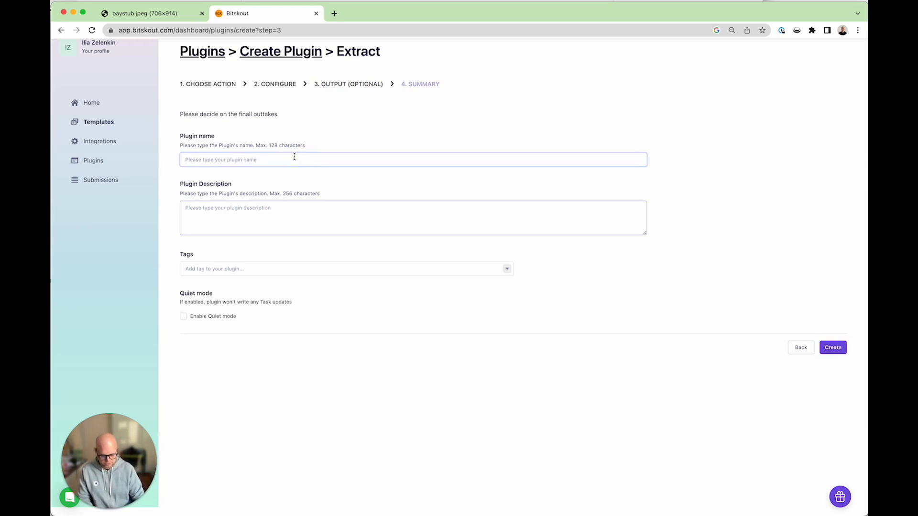
type("All tables Payst")
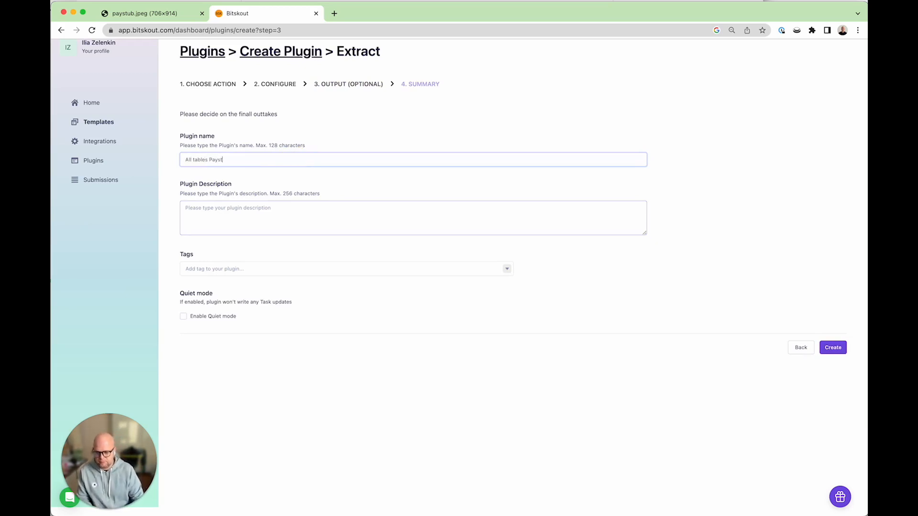
left_click(833, 347)
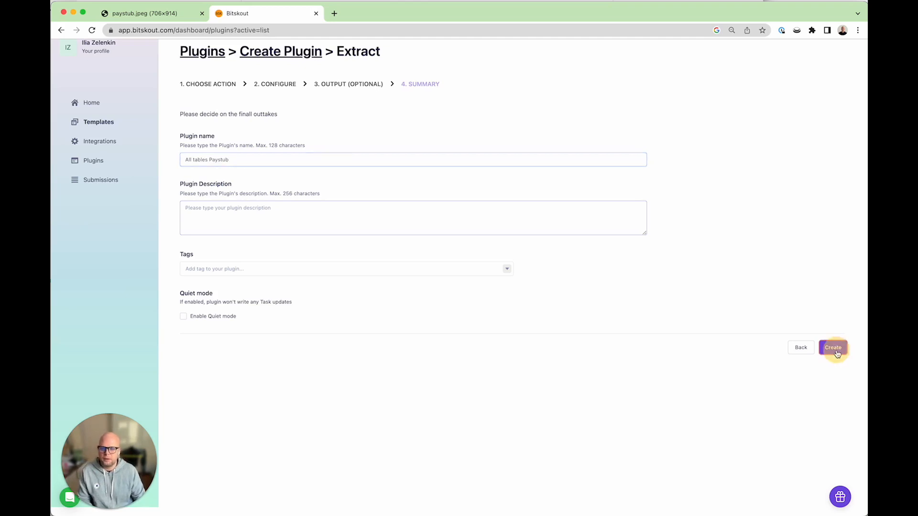
left_click(833, 347)
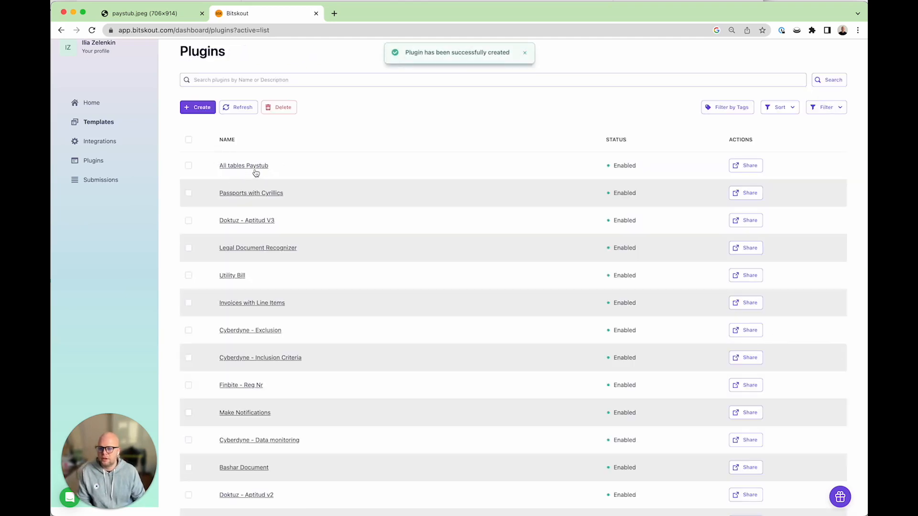
left_click(244, 165)
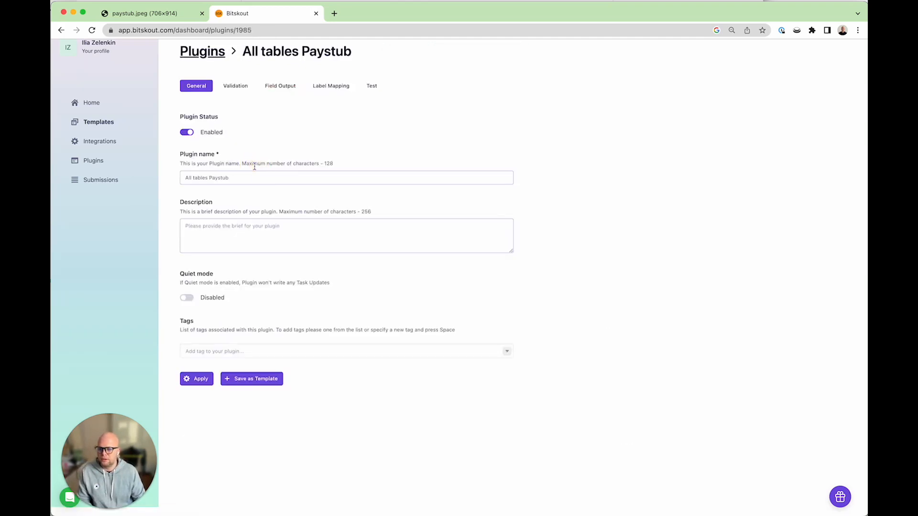
Sign in to the Make platform in a new tab and create a new scenario.
left_click(334, 13)
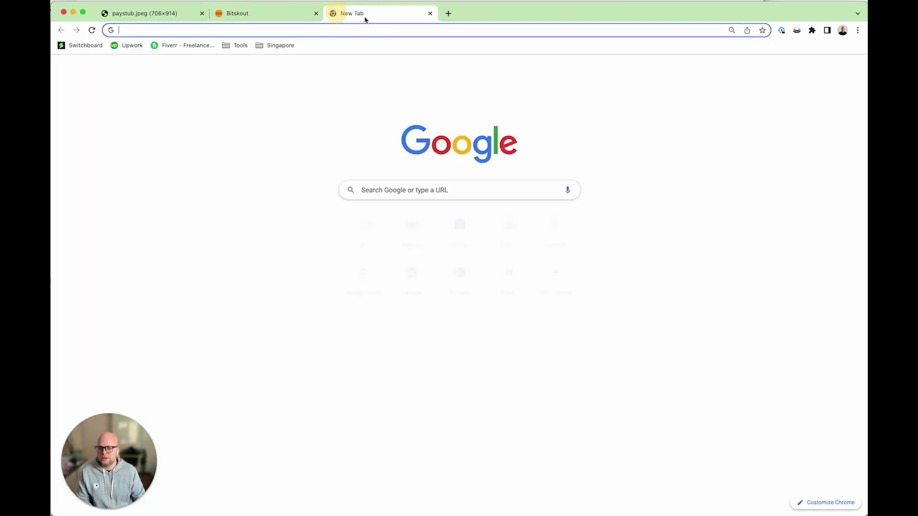
type("make.")
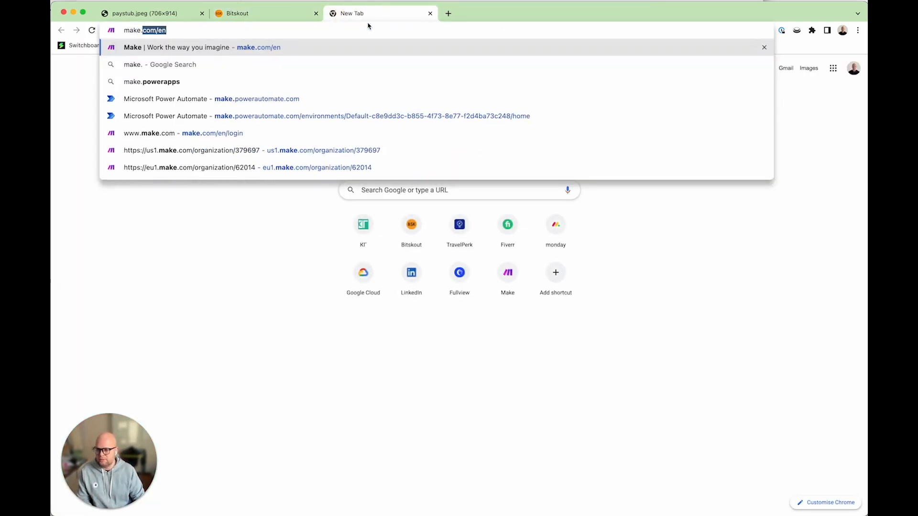
key("Enter")
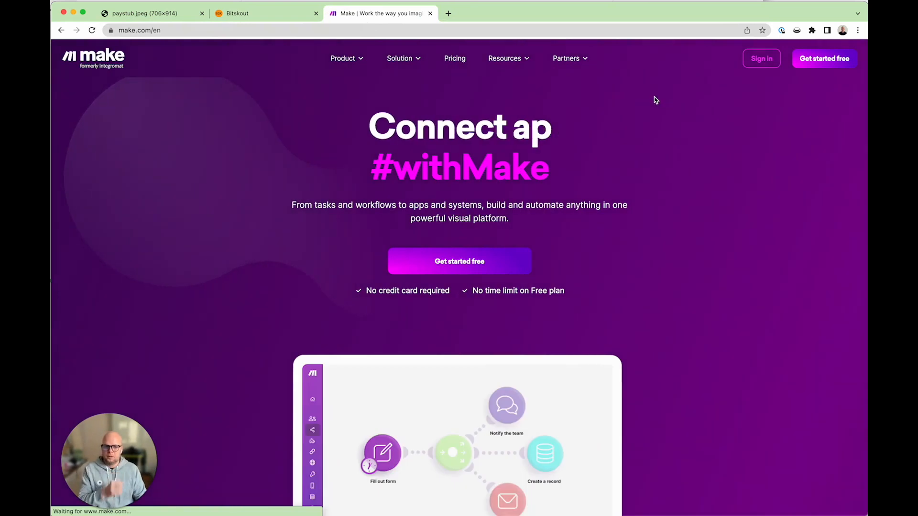
left_click(761, 59)
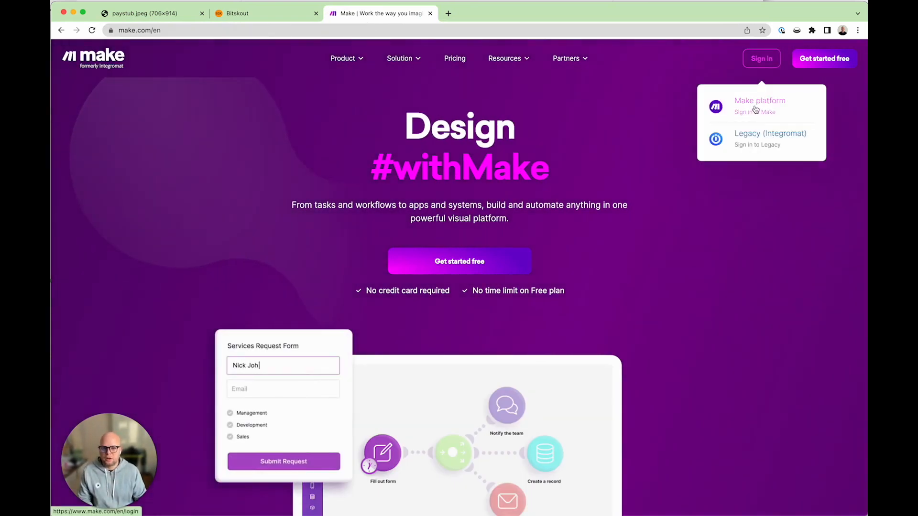
left_click(760, 105)
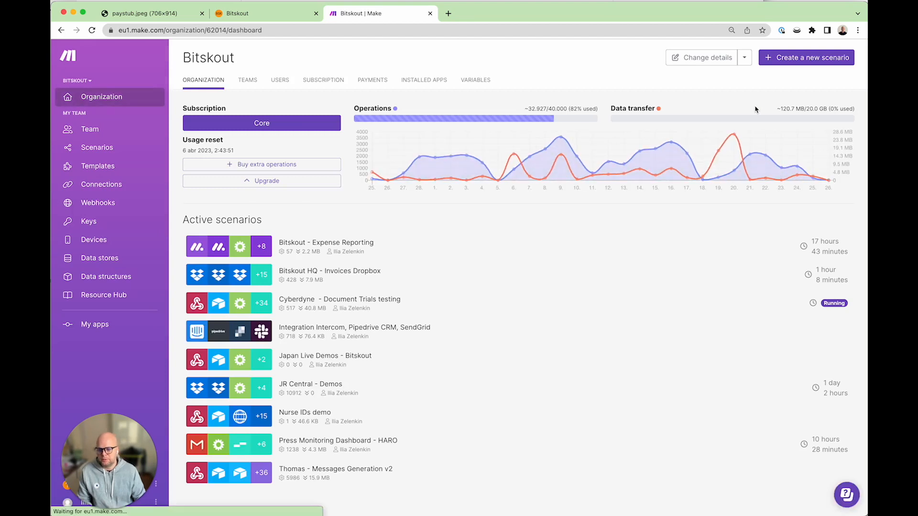
mouse_move(113, 147)
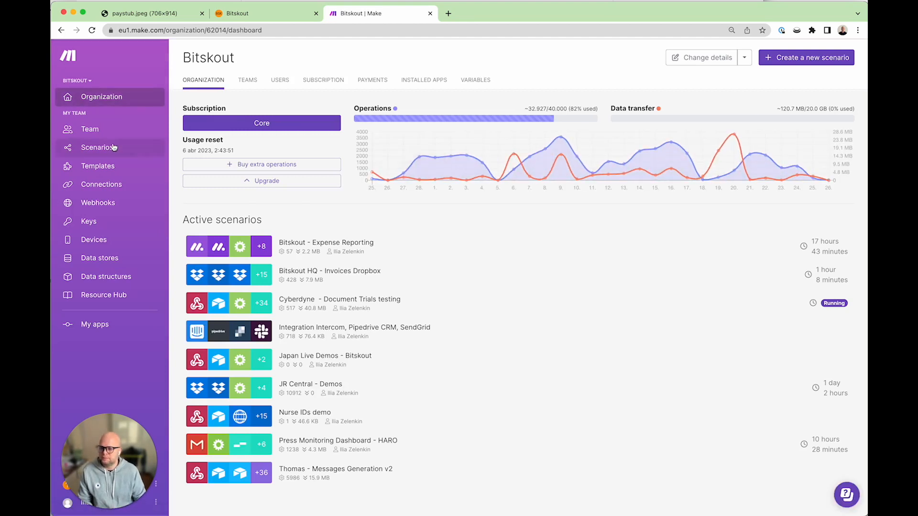
left_click(99, 148)
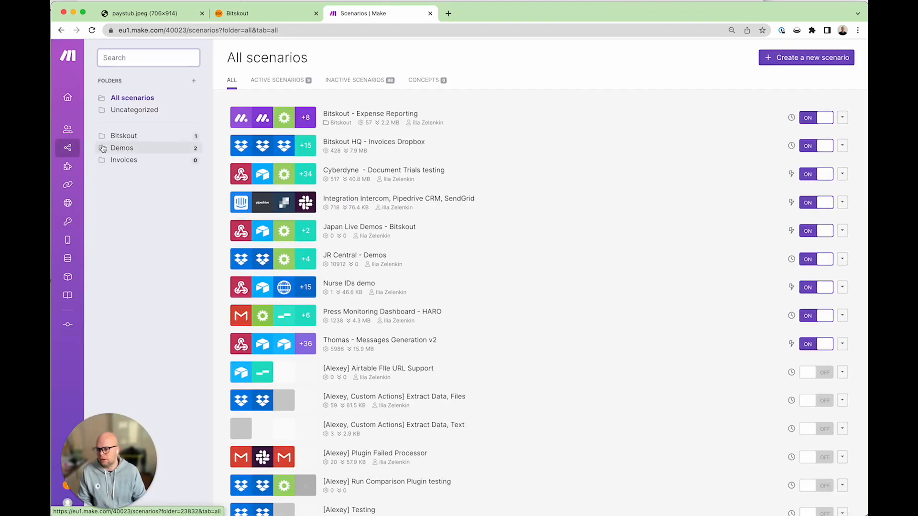
left_click(806, 57)
type("drop")
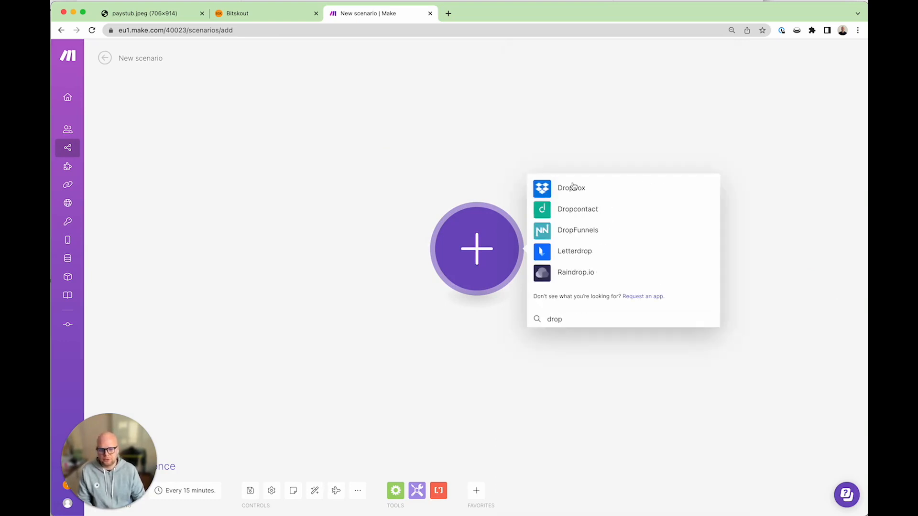
Add a Dropbox Watch Files trigger on the INCOMING folder, limited to 1 file.
left_click(571, 188)
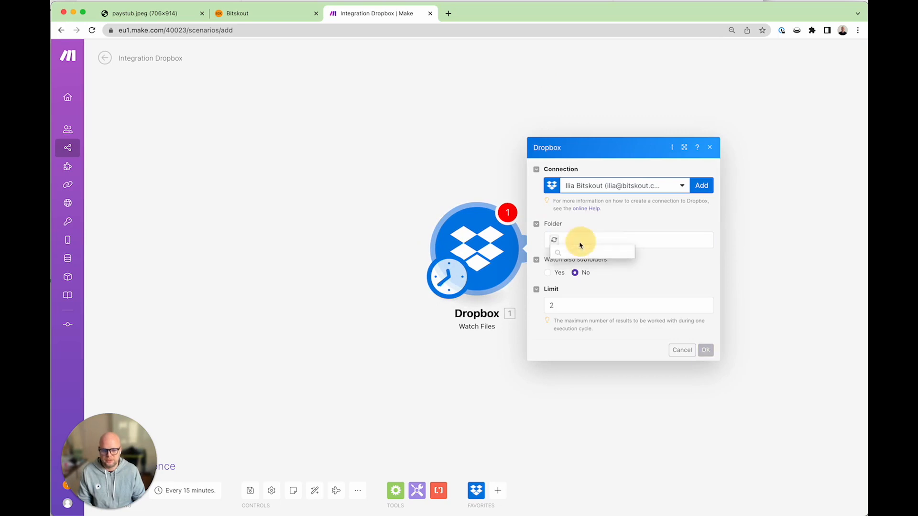
left_click(585, 240)
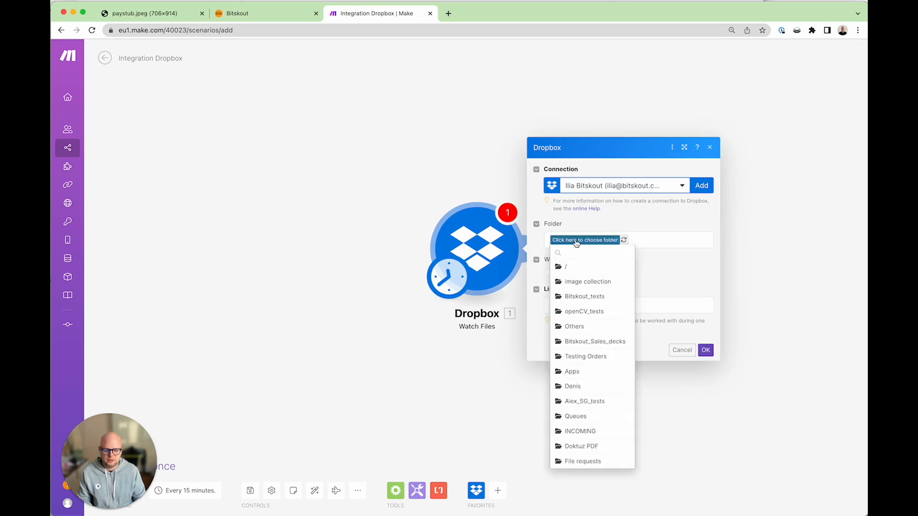
left_click(580, 432)
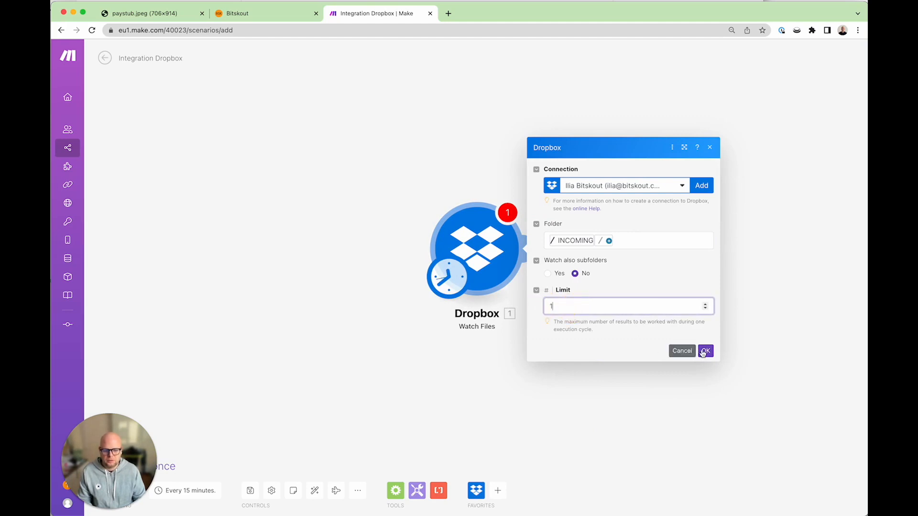
left_click(705, 351)
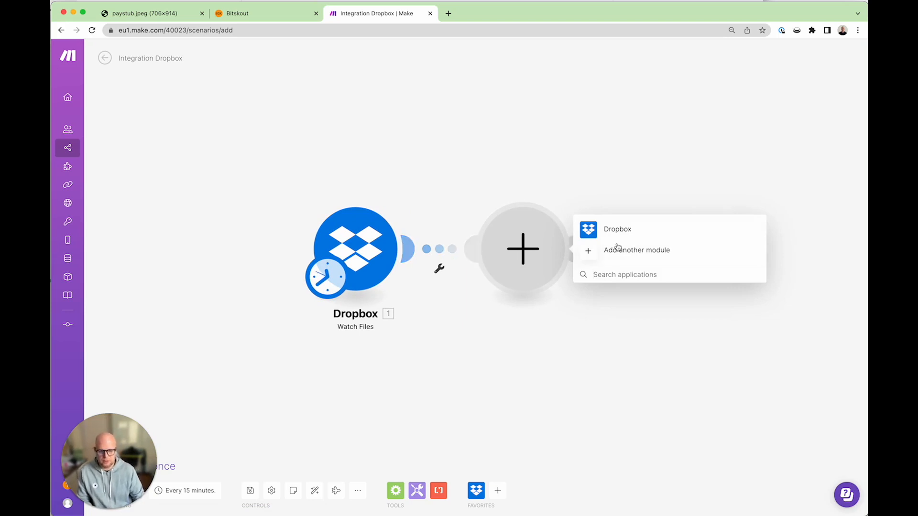
Add Dropbox Create/Update a Share Link with File Path mapped from Path display.
left_click(617, 229)
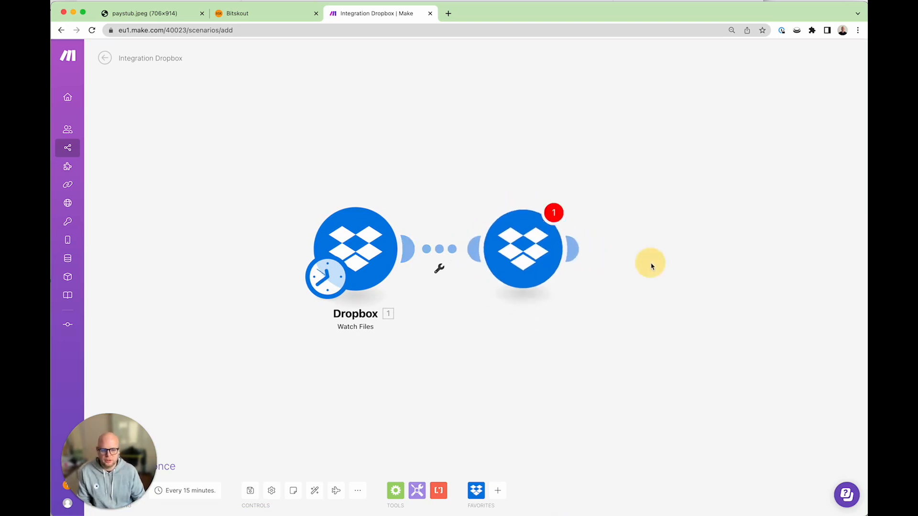
left_click(522, 249)
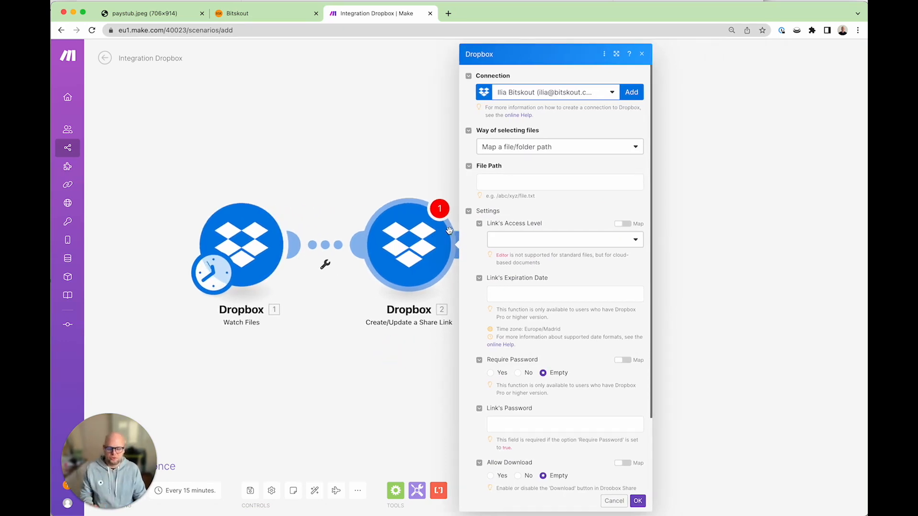
left_click(559, 182)
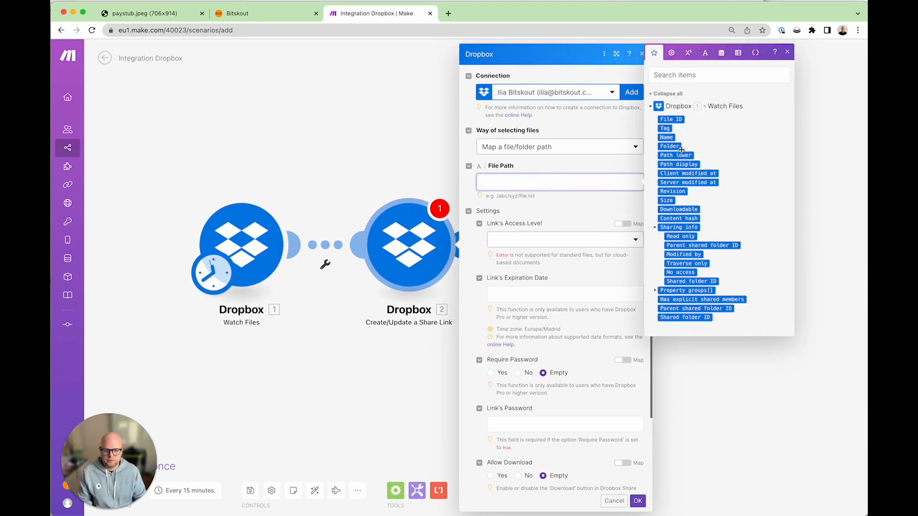
left_click(678, 165)
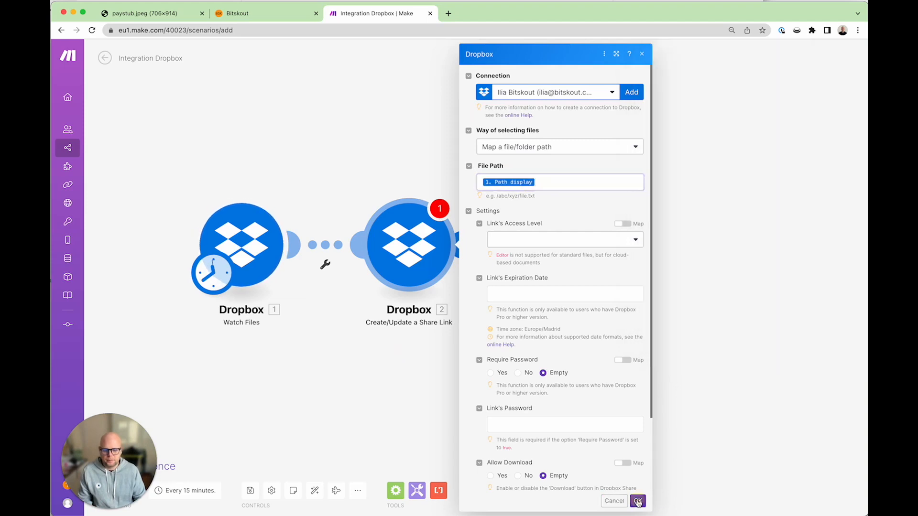
left_click(635, 514)
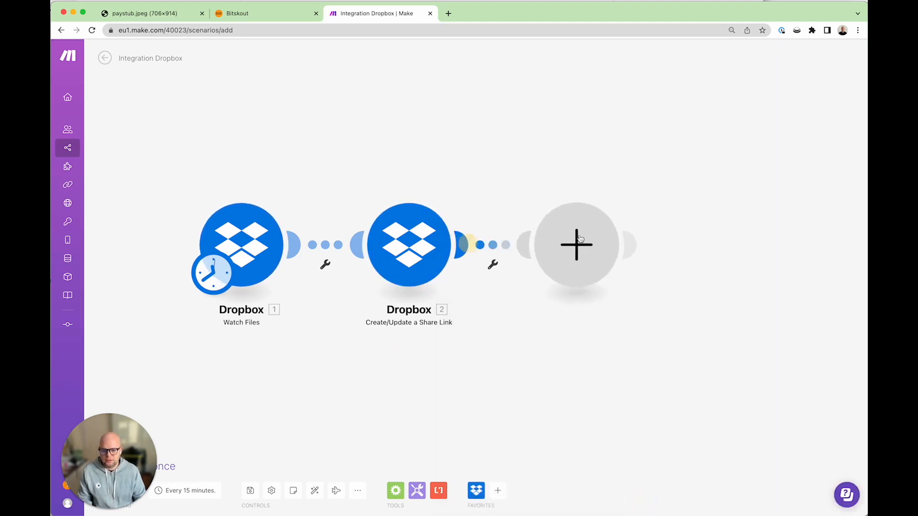
Add Bitskout Run Plugin for a File using All tables Paystub and the share link's download URL.
left_click(577, 245)
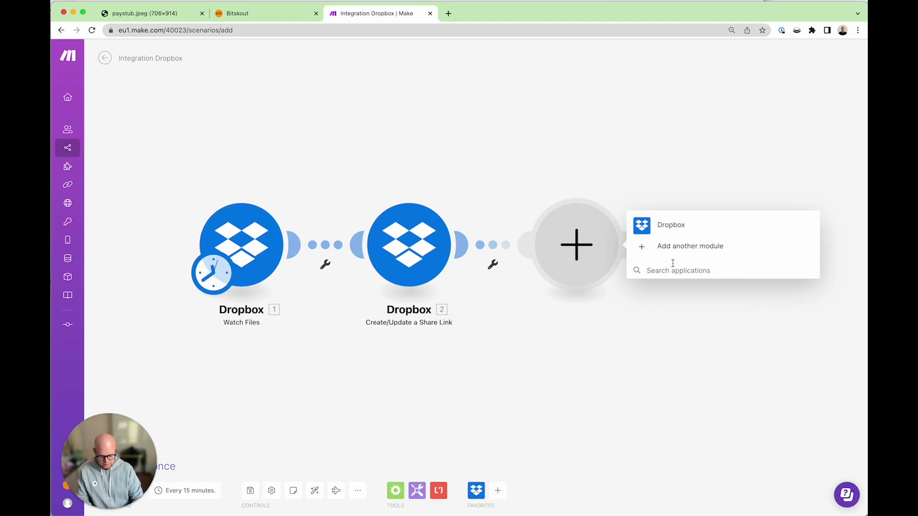
type("bitskou")
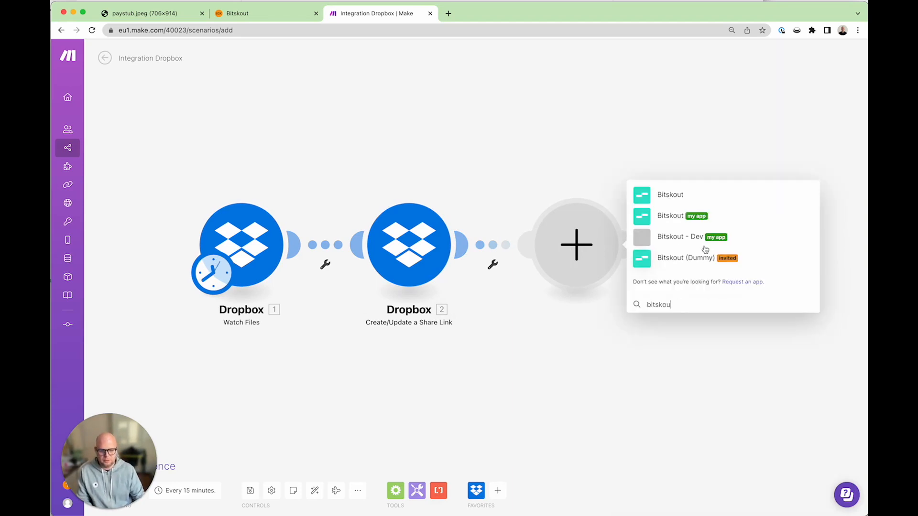
left_click(670, 194)
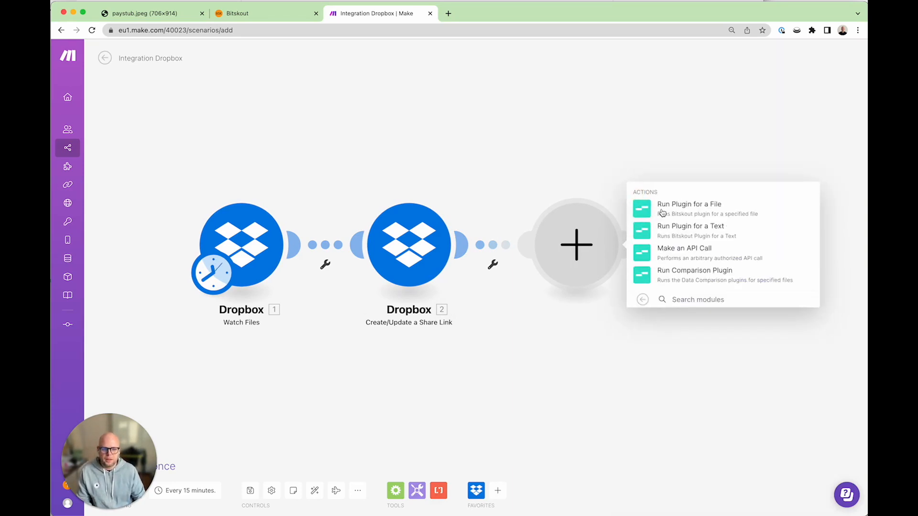
left_click(689, 204)
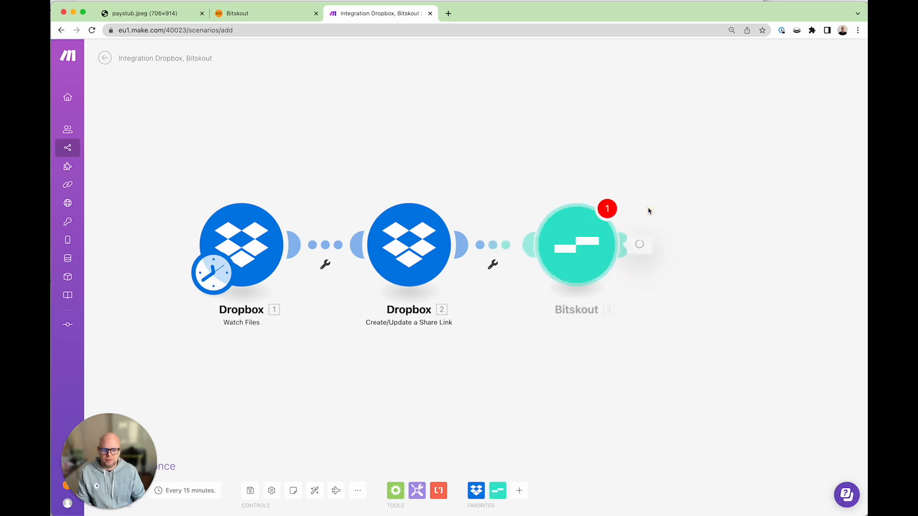
left_click(575, 245)
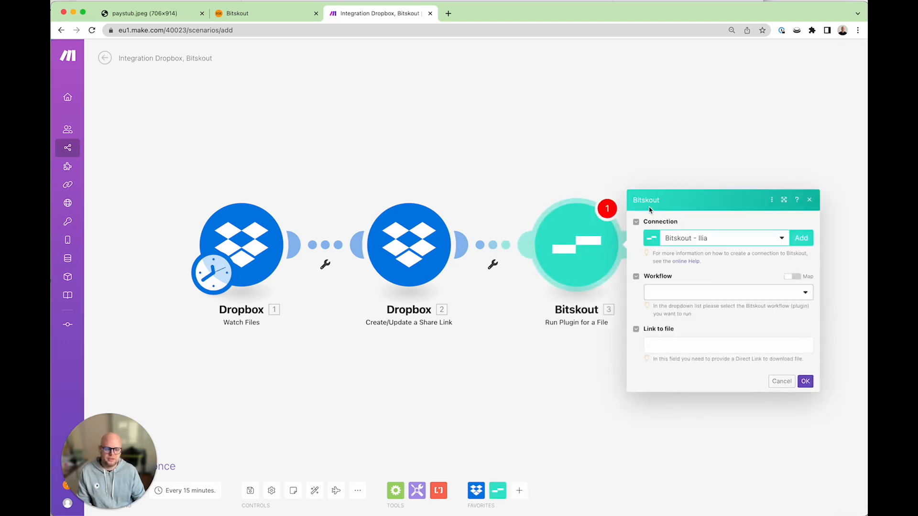
left_click(728, 293)
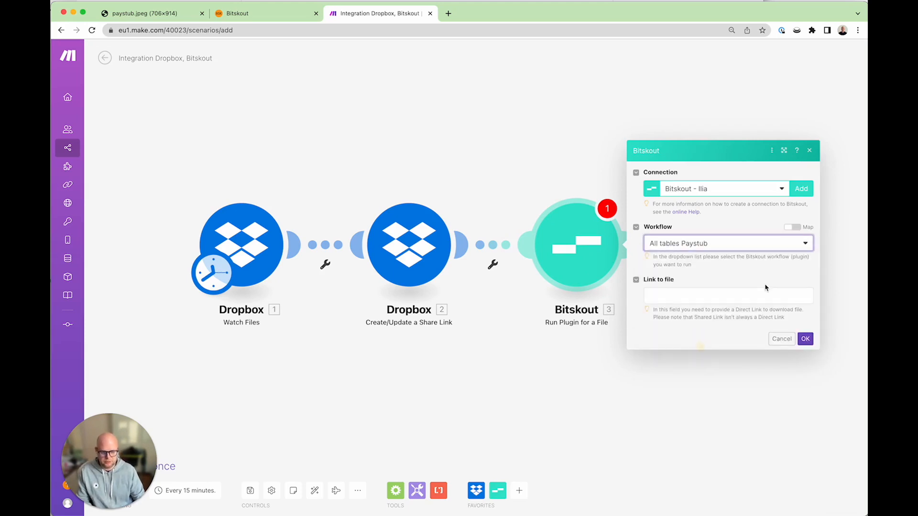
left_click(728, 296)
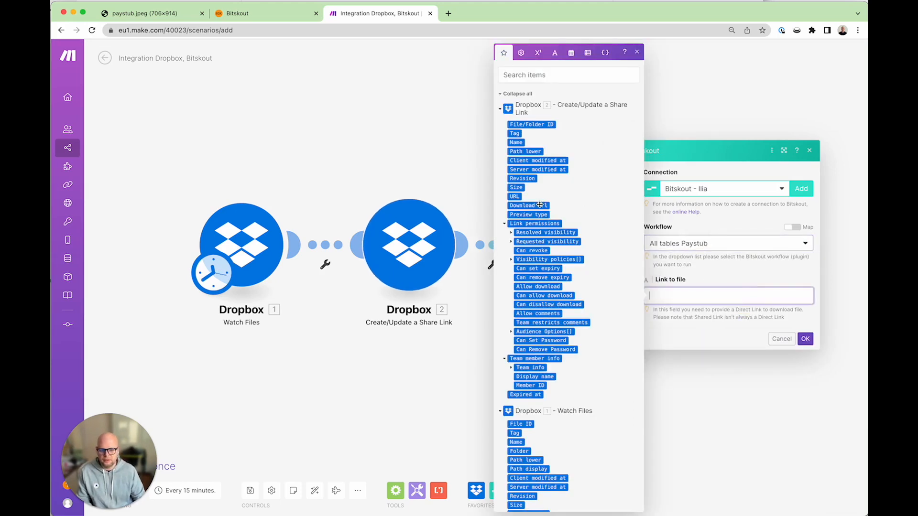
left_click(805, 339)
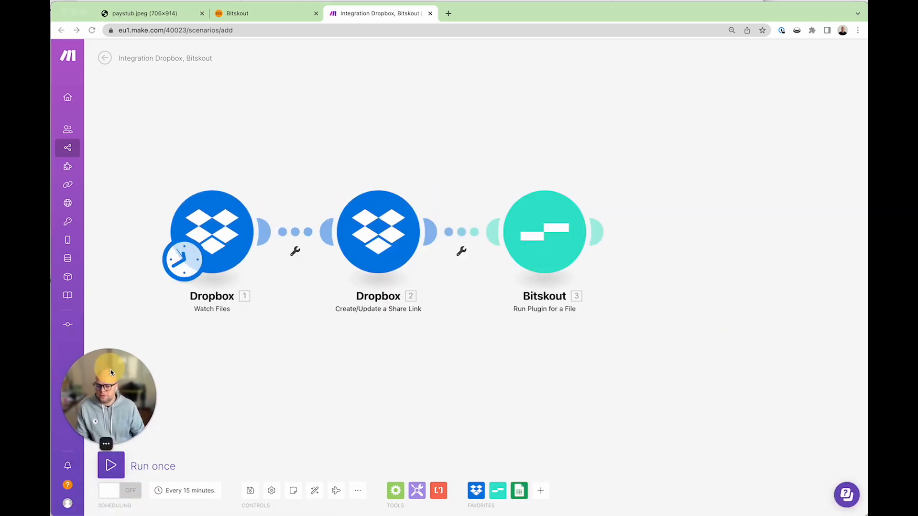
left_click(111, 466)
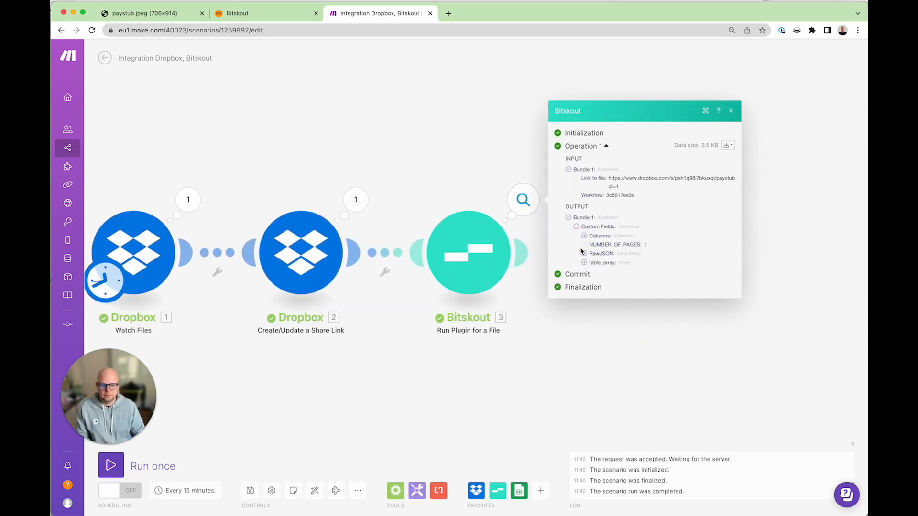
left_click(576, 263)
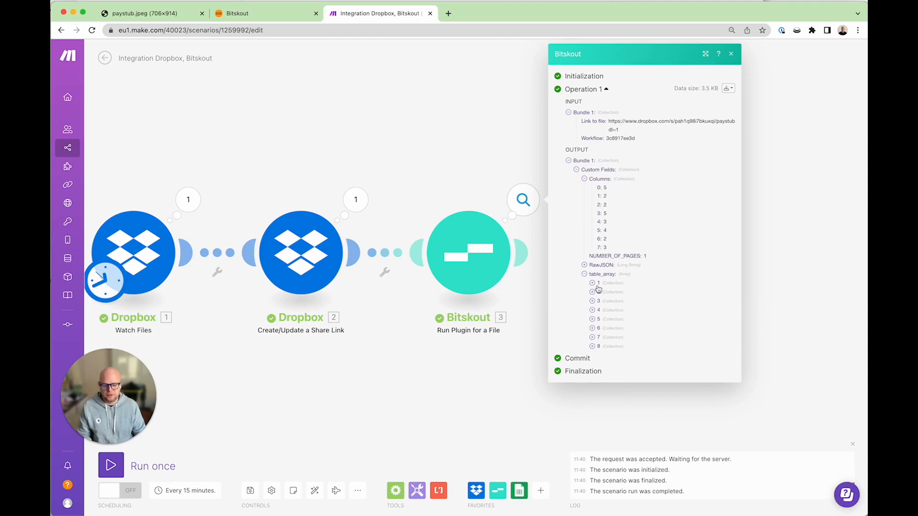
left_click(592, 283)
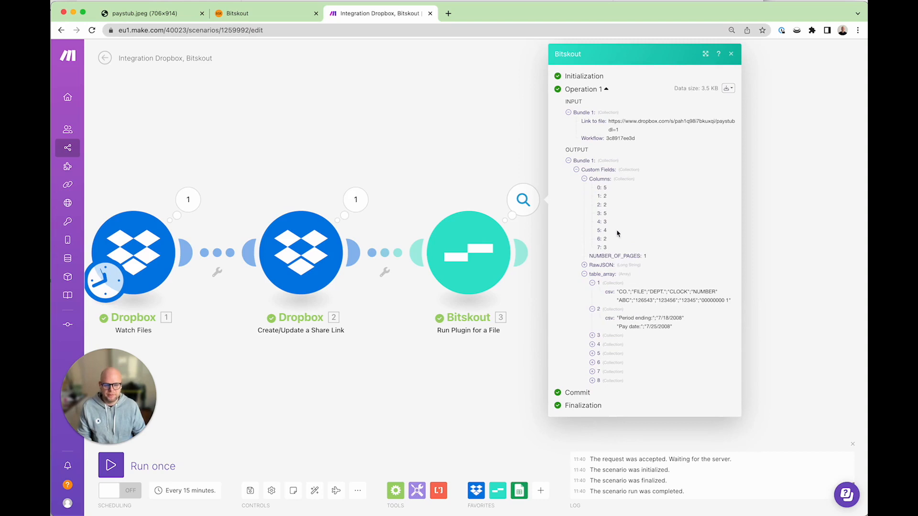
left_click(731, 54)
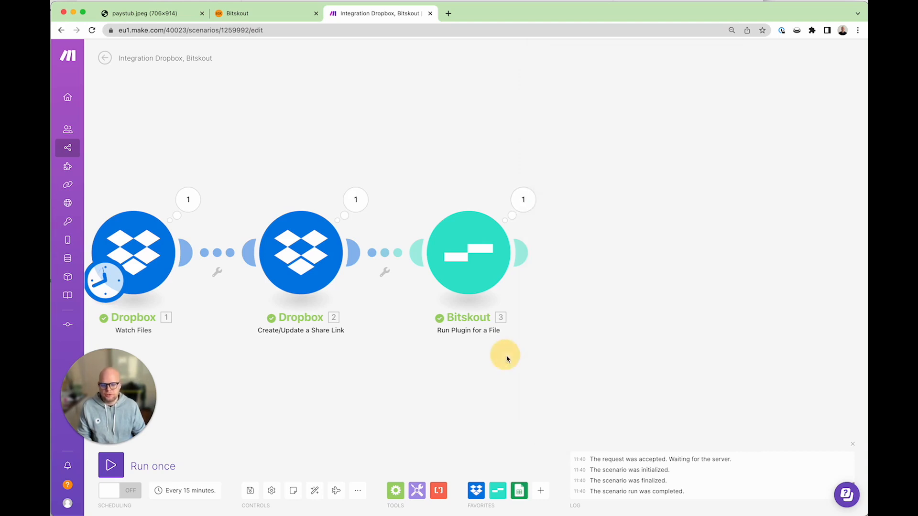
Add a Flow Control Iterator after Bitskout with table_array[] mapped as its Array.
left_click(525, 257)
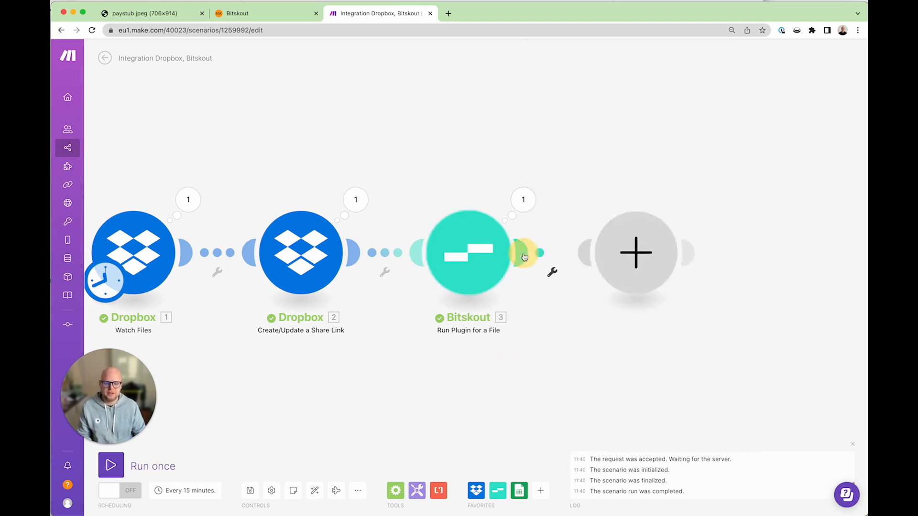
left_click(636, 253)
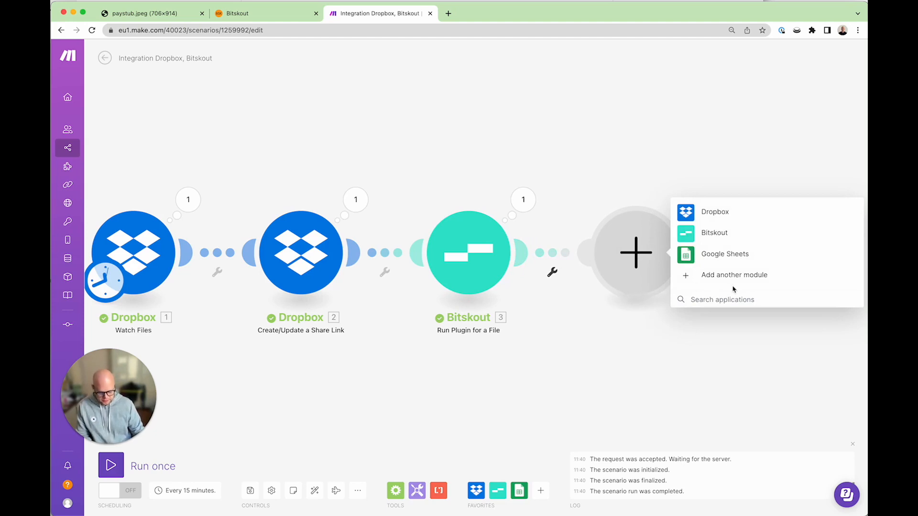
type("iter")
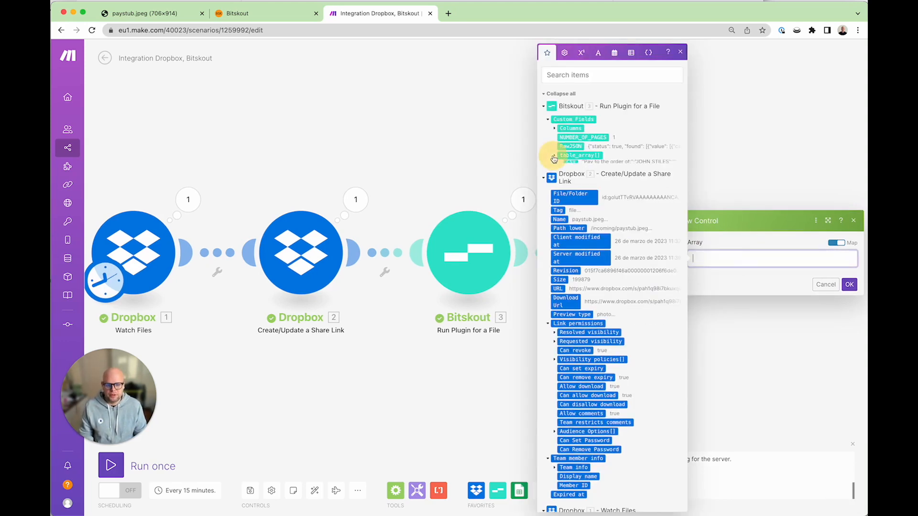
left_click(580, 155)
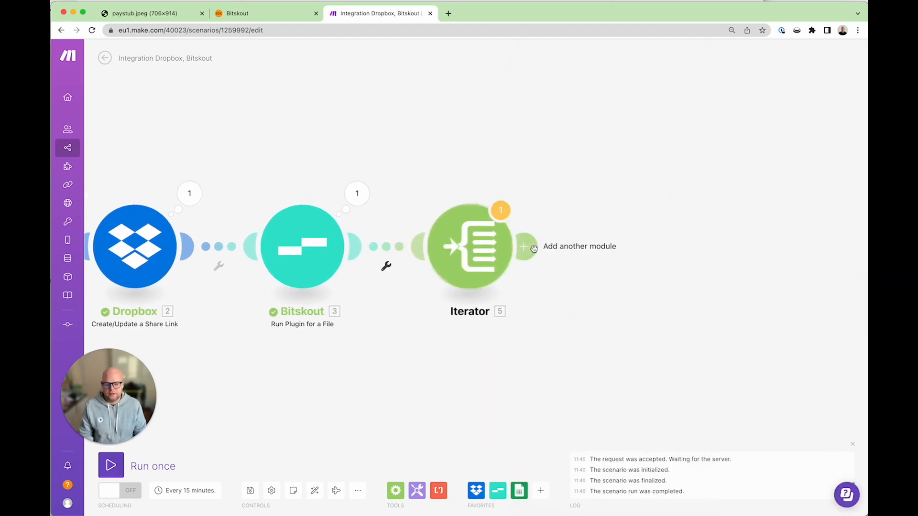
left_click(524, 247)
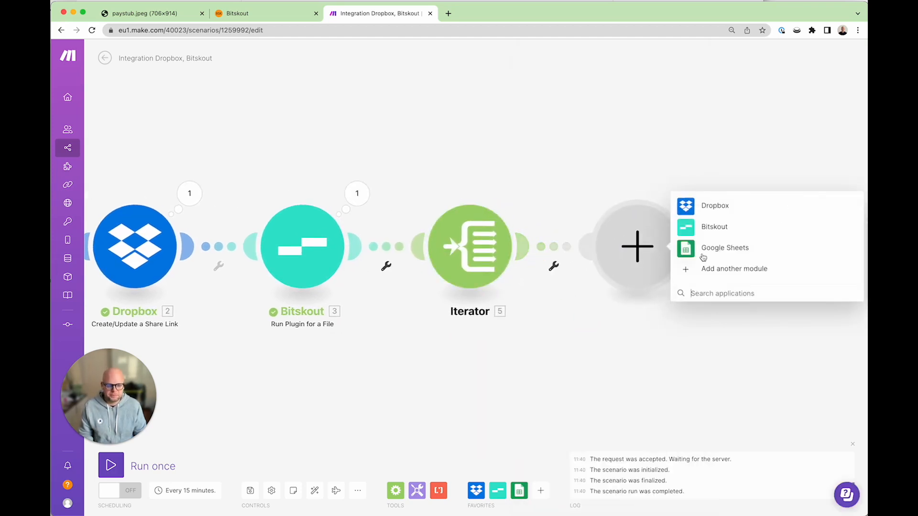
Add a CSV Parse CSV module after the Iterator and open its settings.
type("pars")
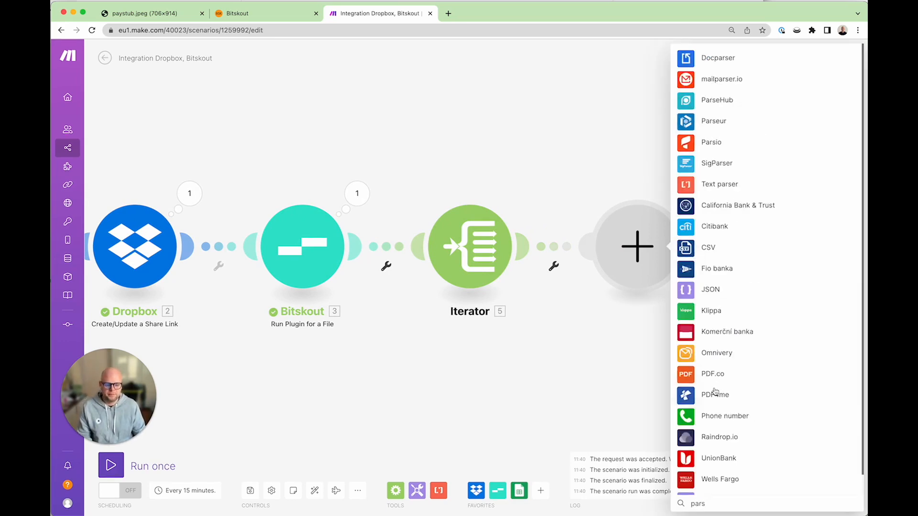
type("csv")
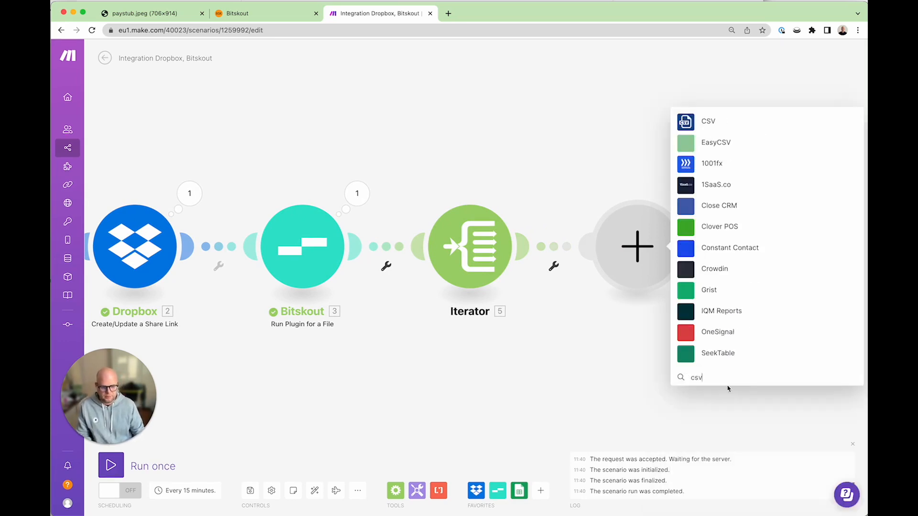
left_click(708, 121)
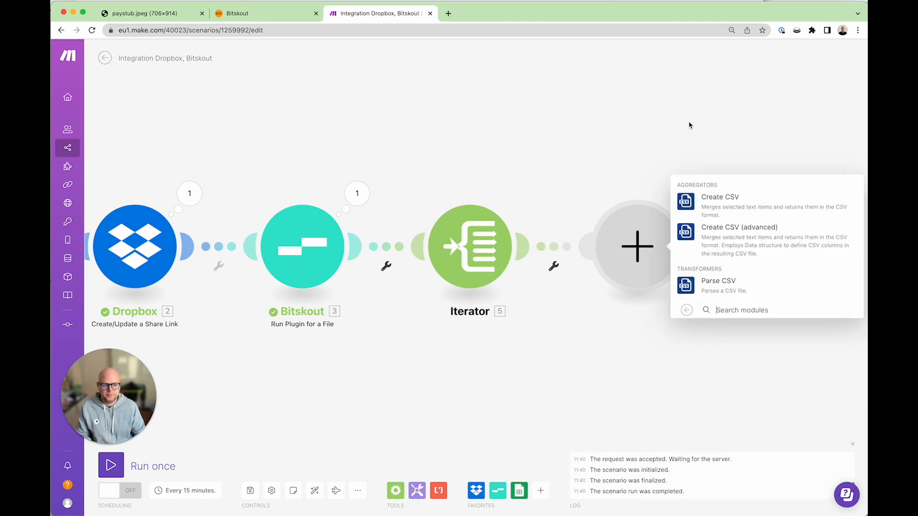
left_click(720, 197)
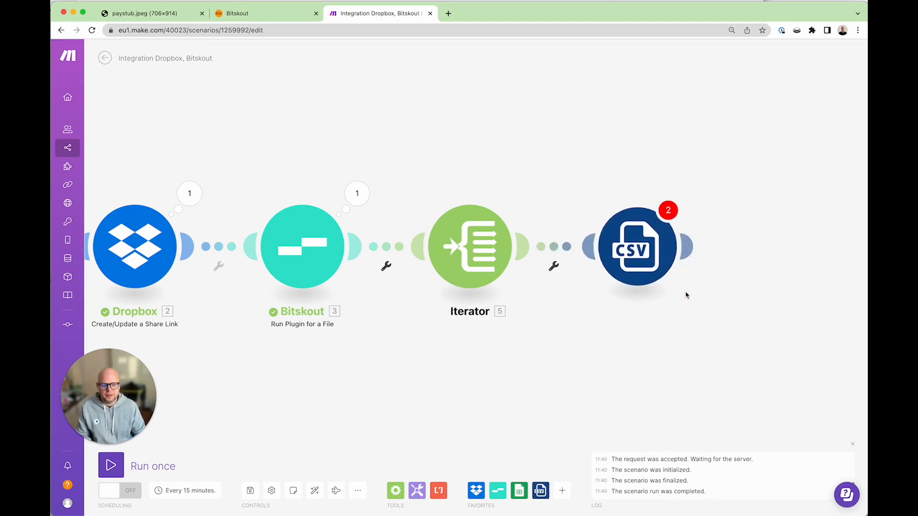
left_click(636, 246)
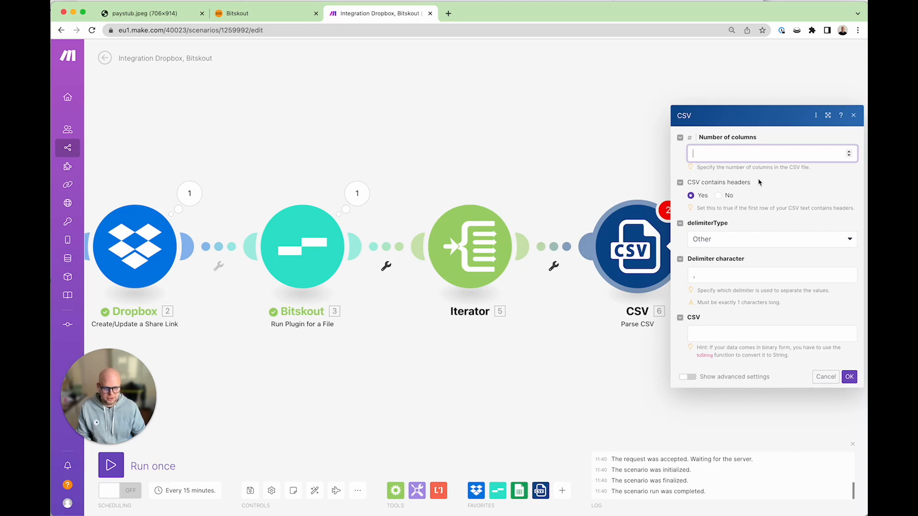
Check the paystub table's columns, then enter 5 as the column count.
left_click(144, 13)
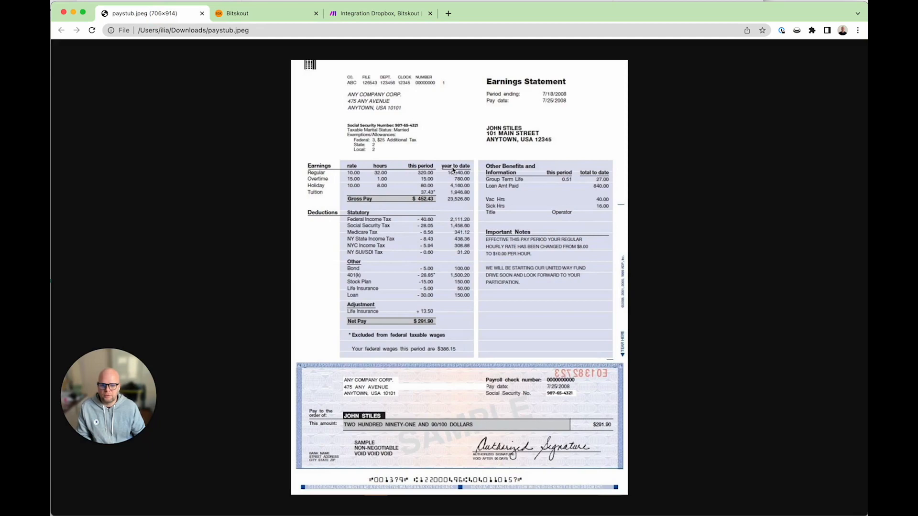
left_click(380, 13)
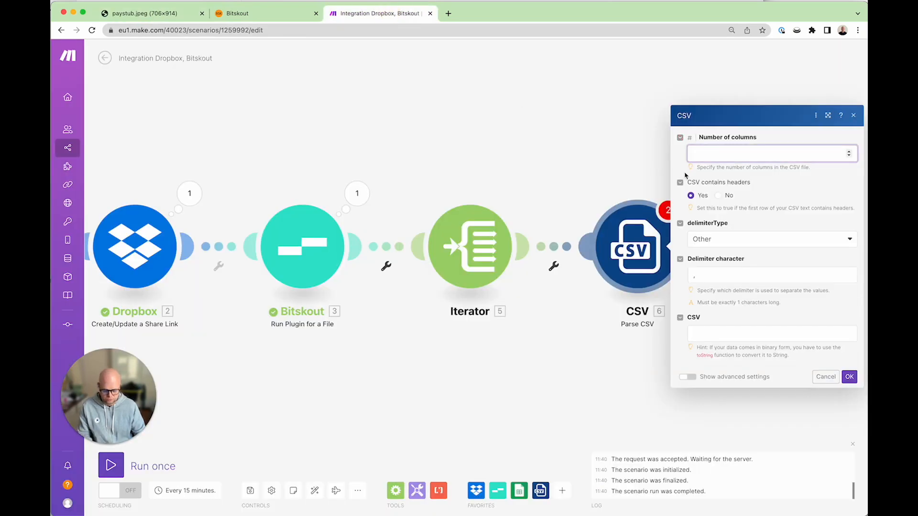
type("5")
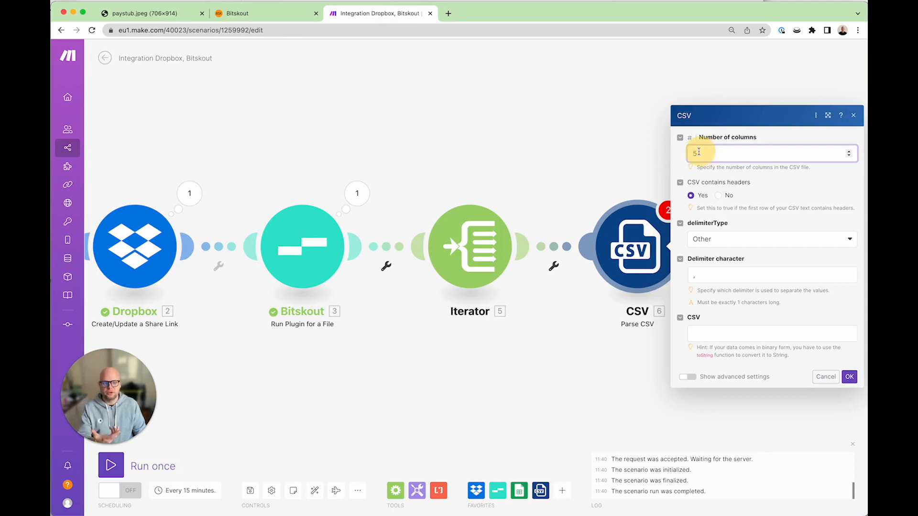
Set Parse CSV to 5 columns, edit the delimiter, map Iterator '5. csv', and confirm.
left_click(772, 275)
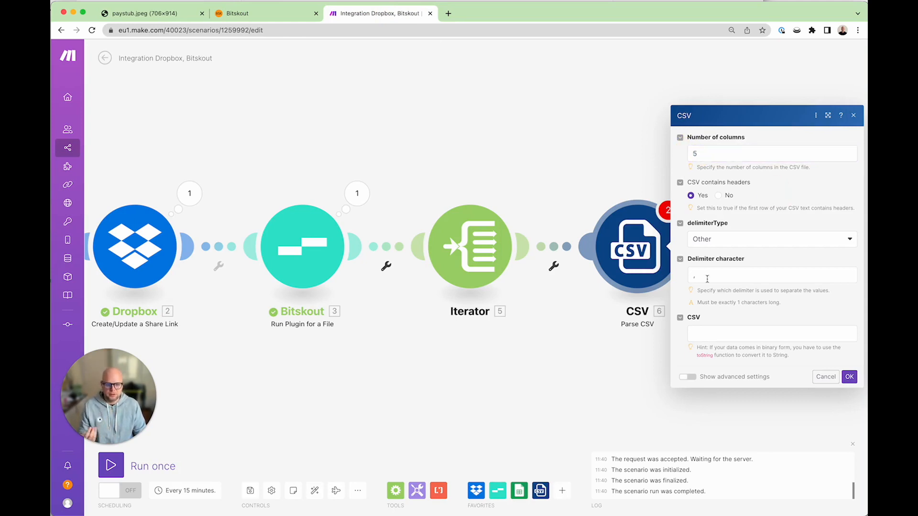
left_click(772, 275)
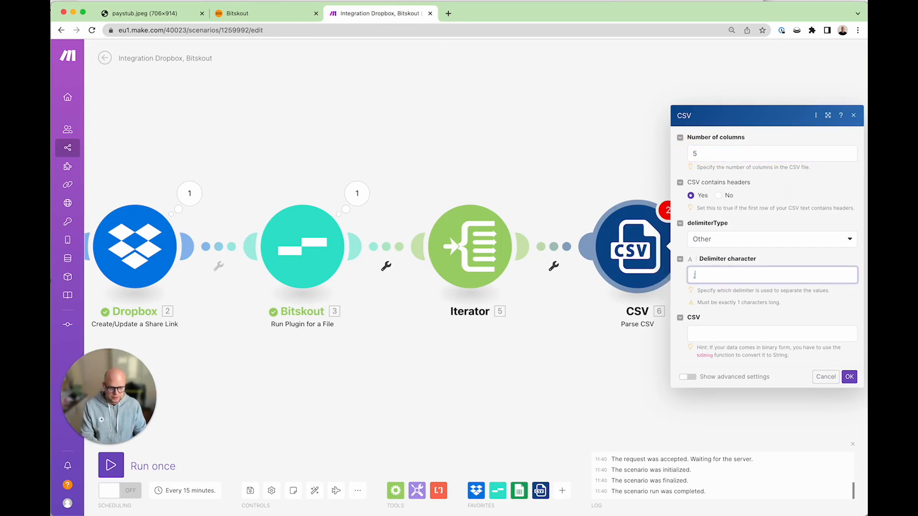
left_click(772, 334)
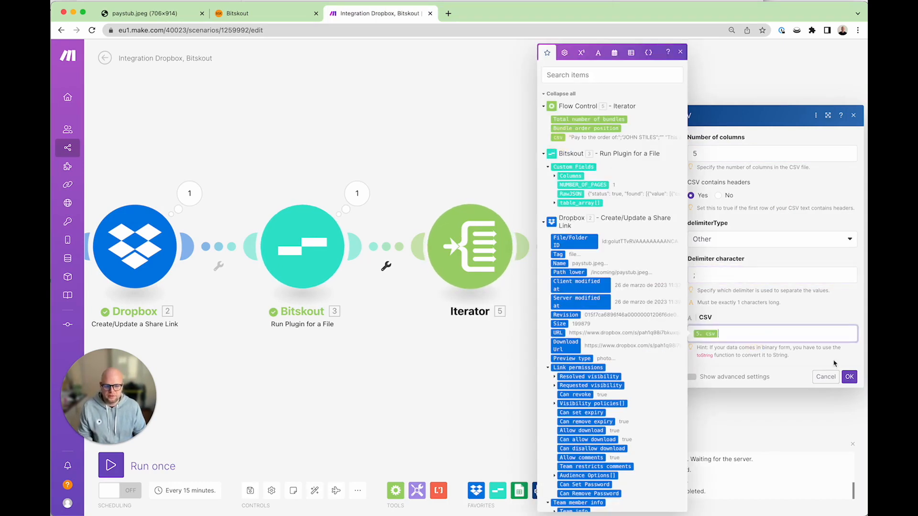
left_click(849, 377)
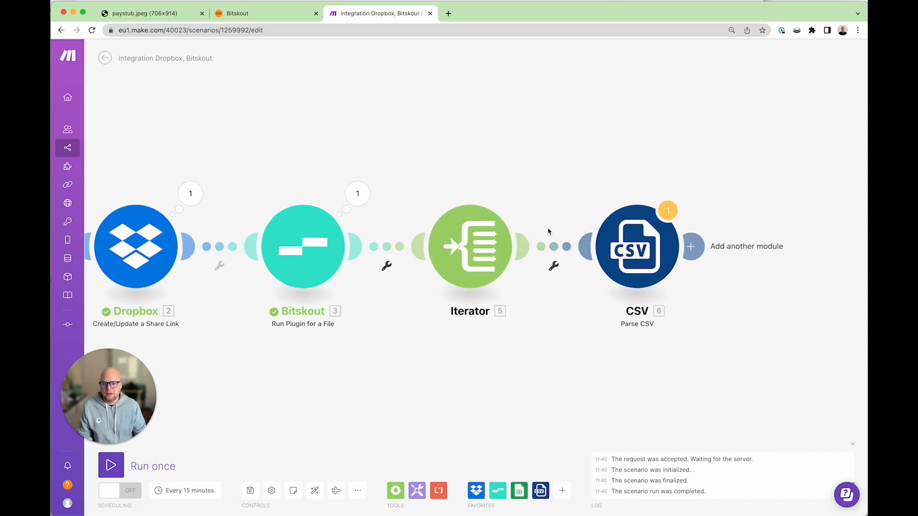
left_click(143, 12)
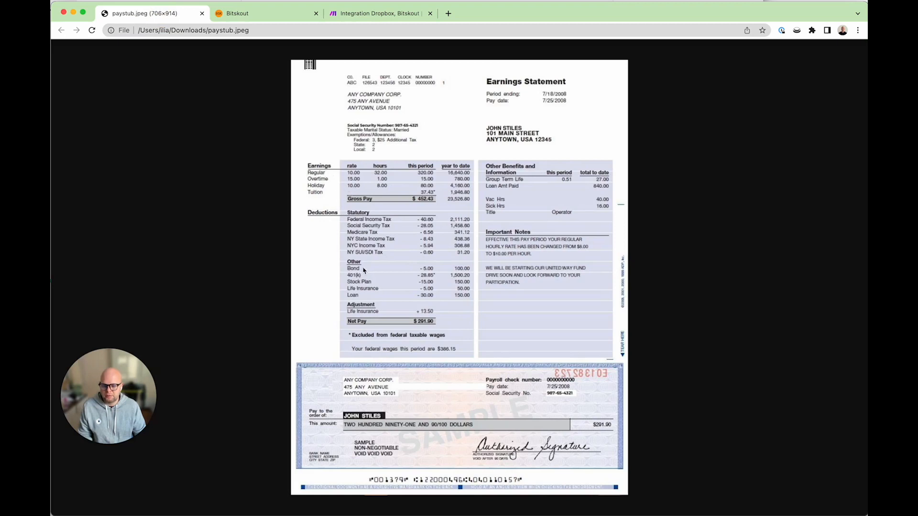
Return from the paystub image to the Make scenario editor.
left_click(384, 13)
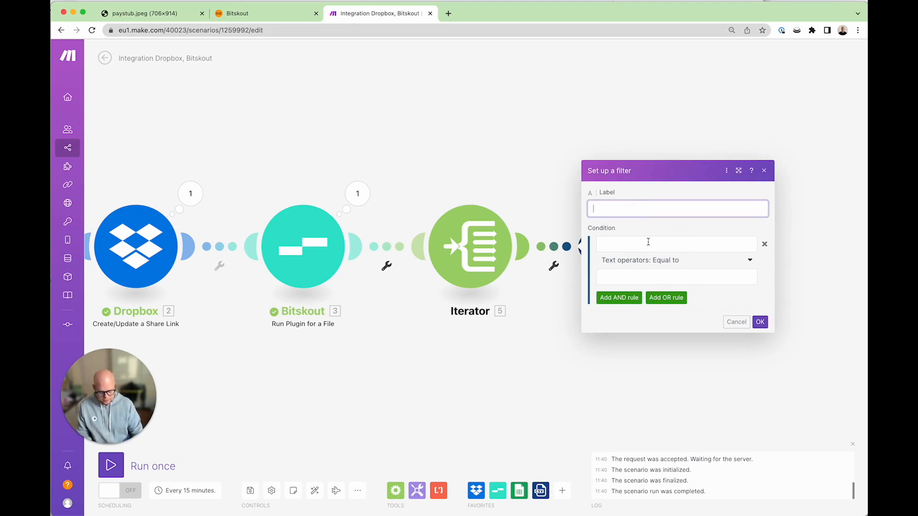
Add an 'only earnings' filter: 5. csv contains 'earnings', case-insensitive.
type("only earnings")
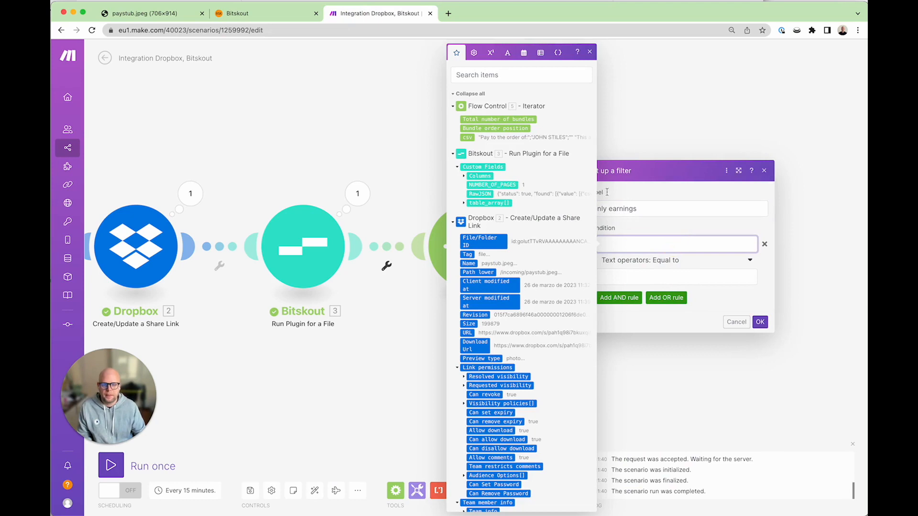
left_click(676, 260)
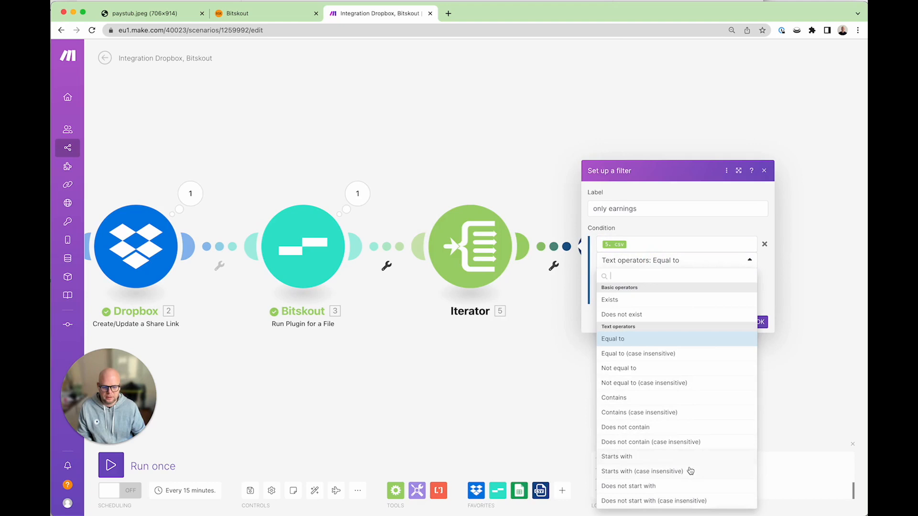
left_click(640, 412)
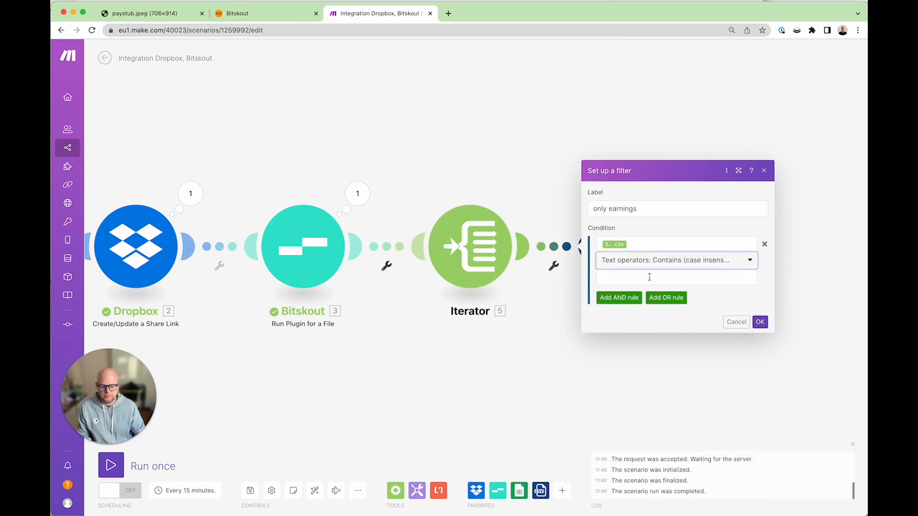
type("earni")
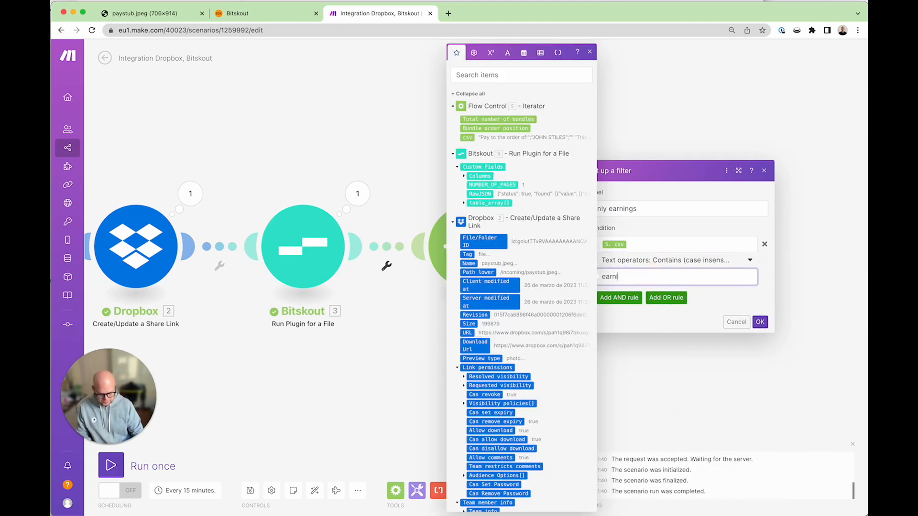
left_click(760, 322)
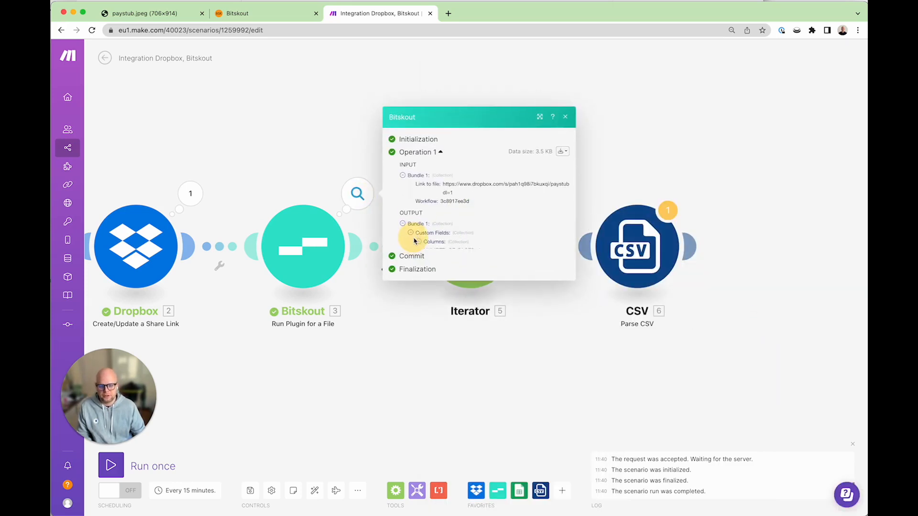
Expand Bitskout's Custom Fields to view the earnings csv, then close the run details.
left_click(407, 233)
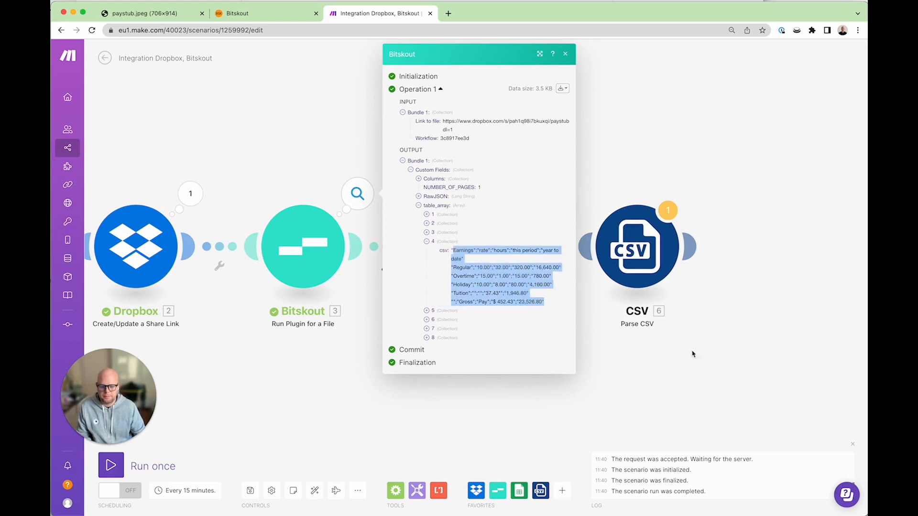
left_click(566, 54)
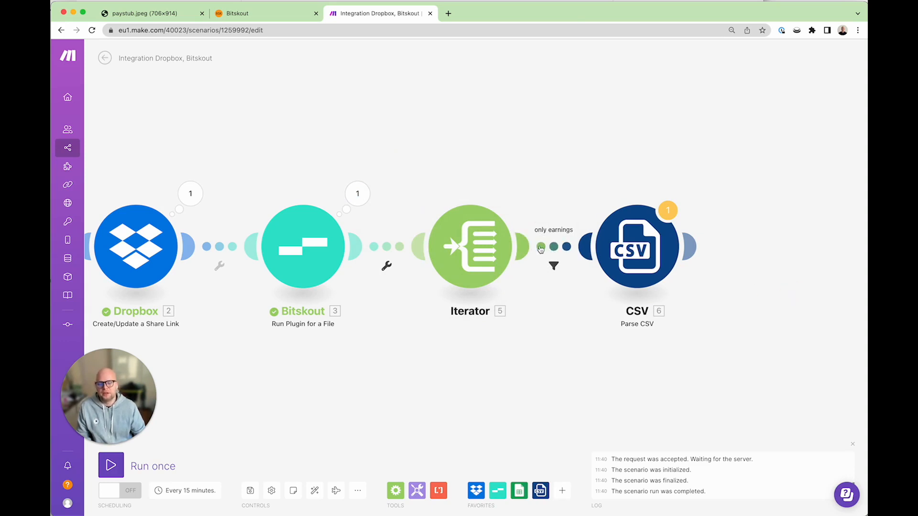
mouse_move(560, 261)
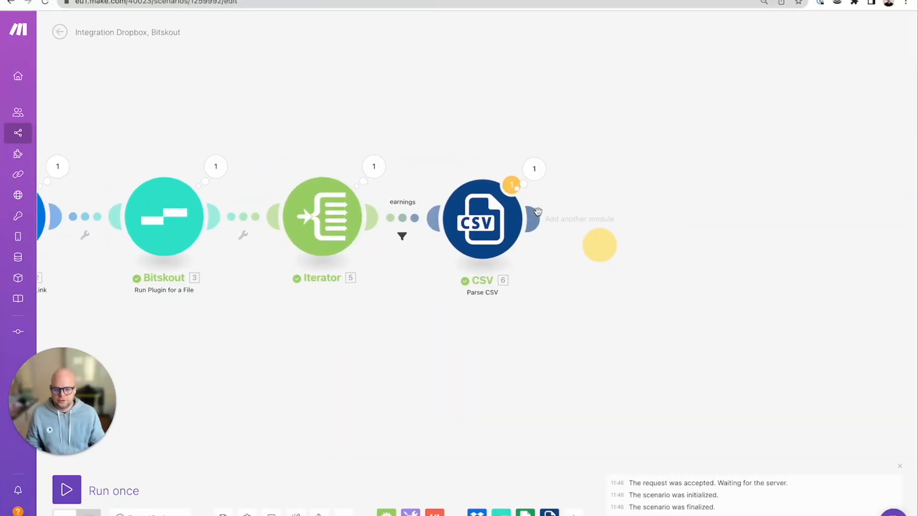
Add a Microsoft 365 Excel 'Add a Worksheet Row' module after Parse CSV.
left_click(598, 245)
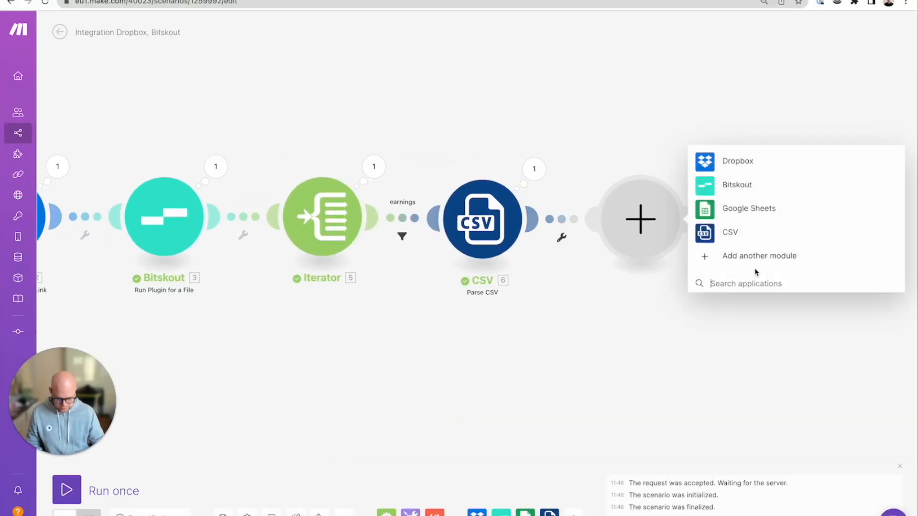
type("excel")
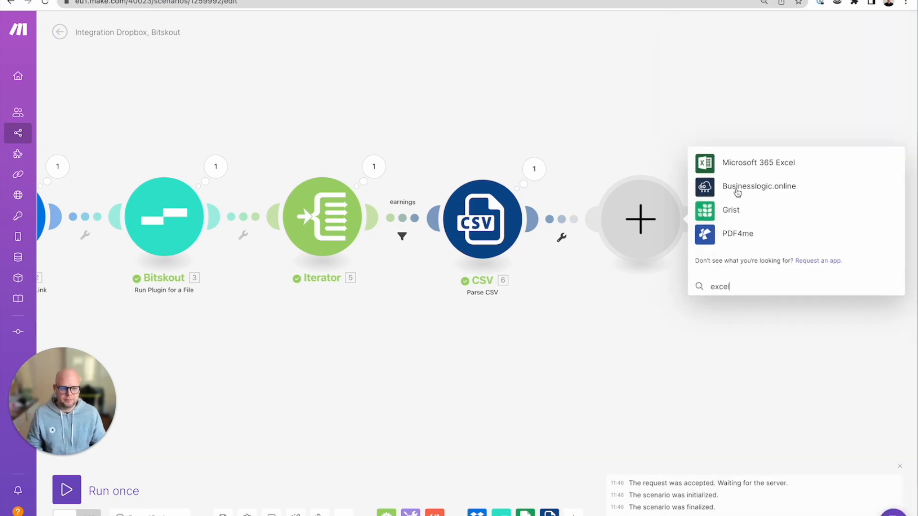
left_click(756, 163)
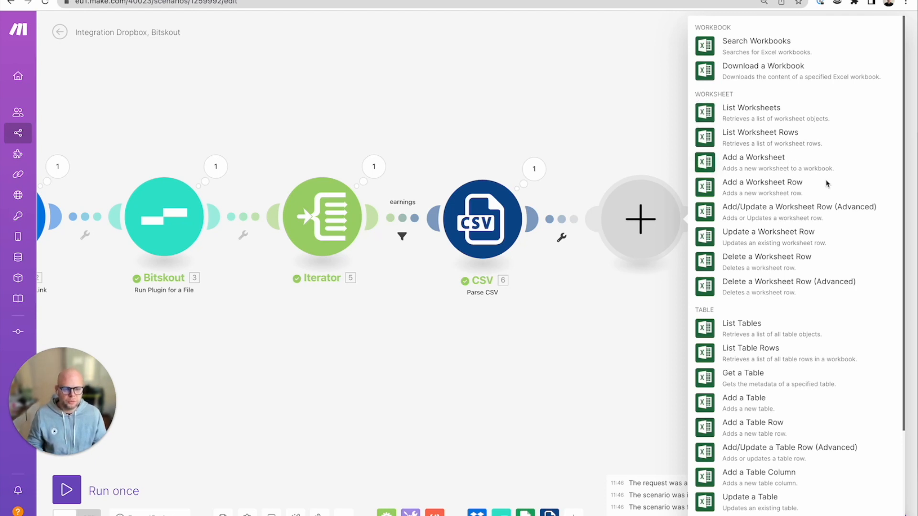
left_click(762, 182)
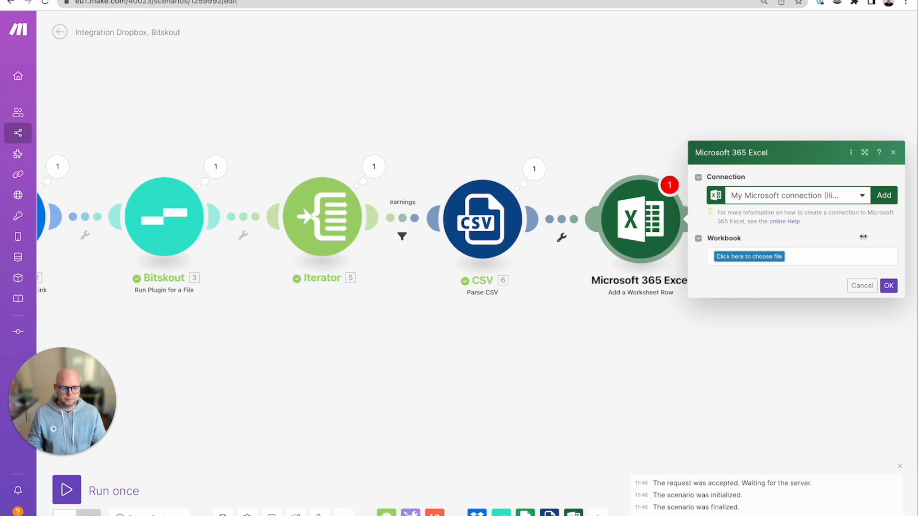
Target Tables.xlsx Sheet1 with Values type, mapping five CSV fields to columns A–E.
left_click(749, 256)
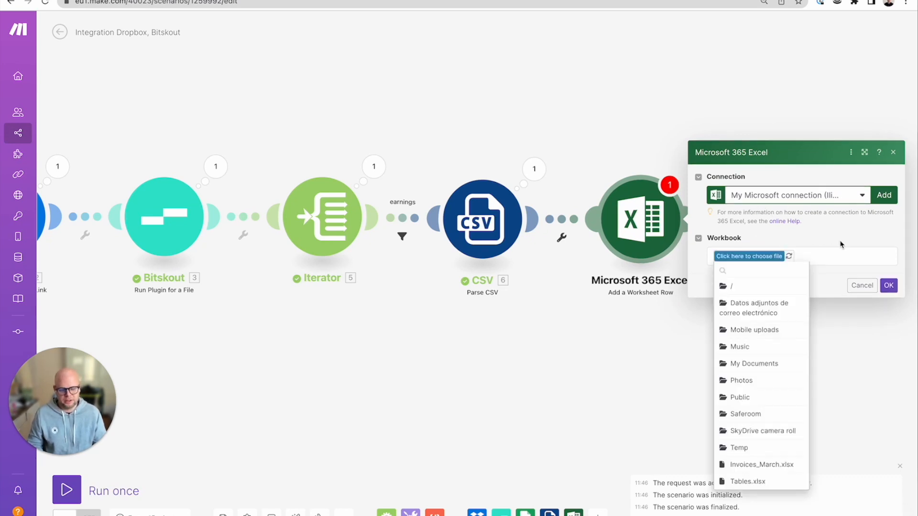
left_click(759, 271)
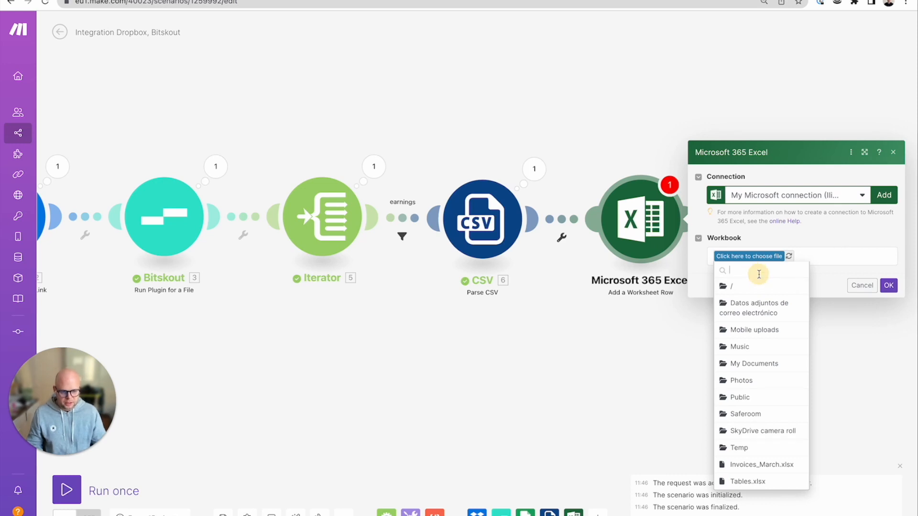
type("Tables.xlsx")
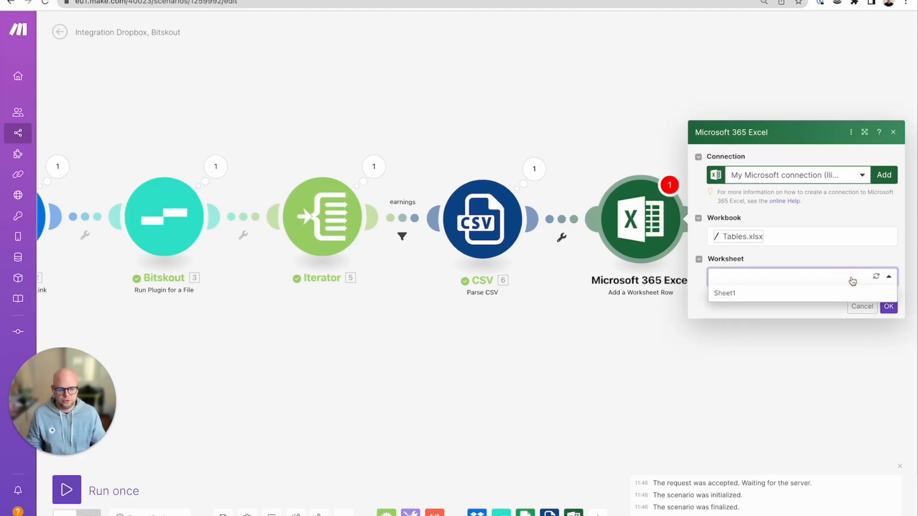
left_click(724, 293)
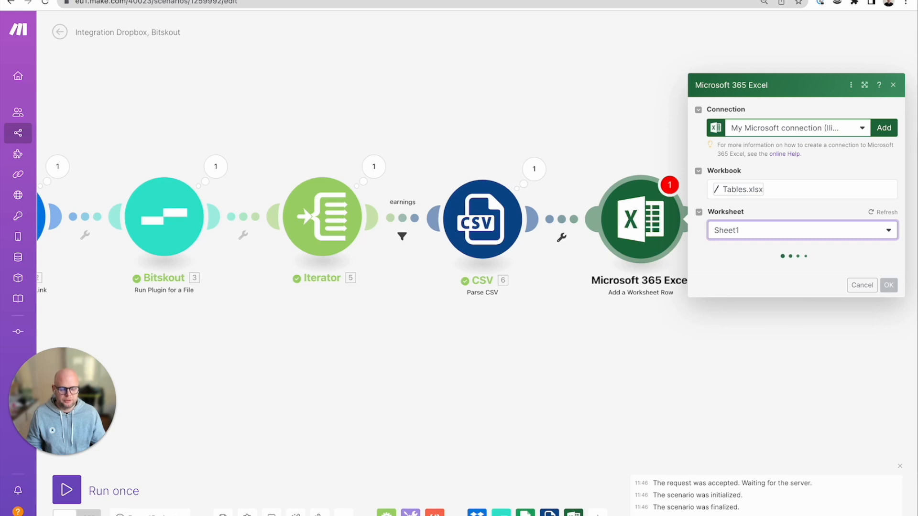
left_click(802, 230)
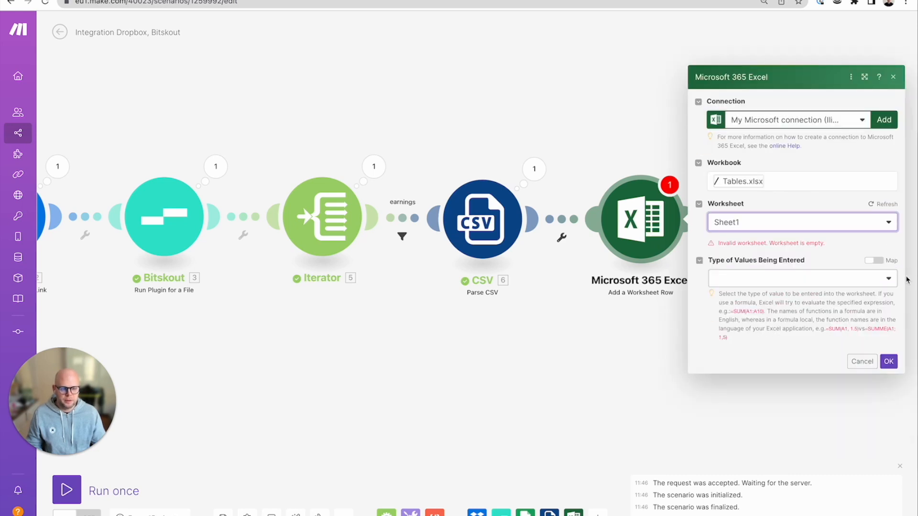
left_click(802, 278)
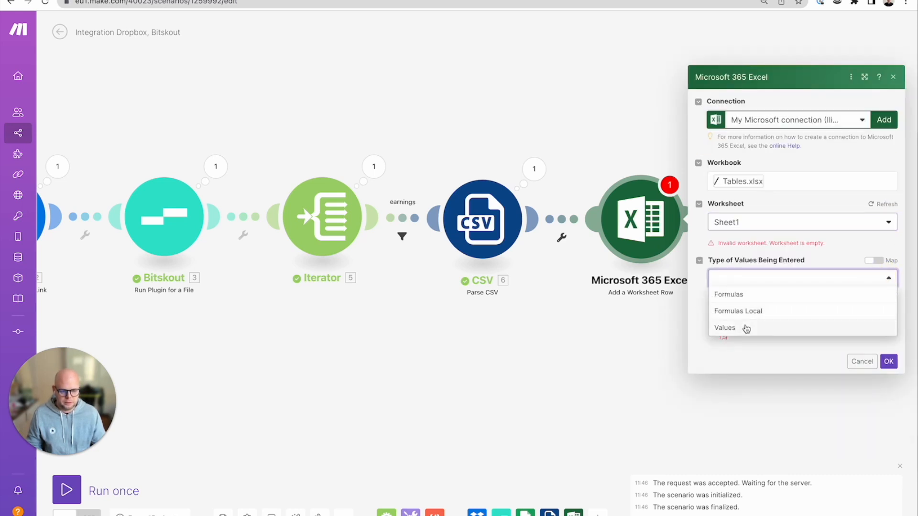
left_click(725, 328)
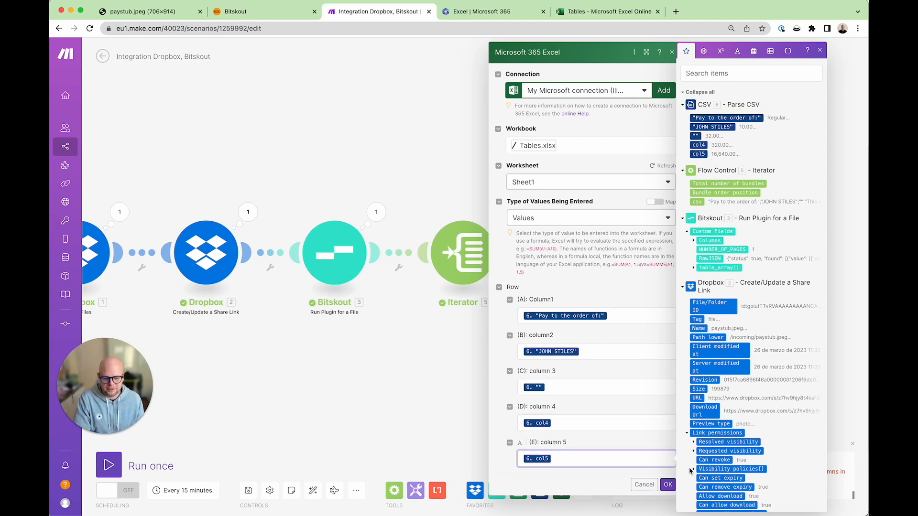
left_click(681, 485)
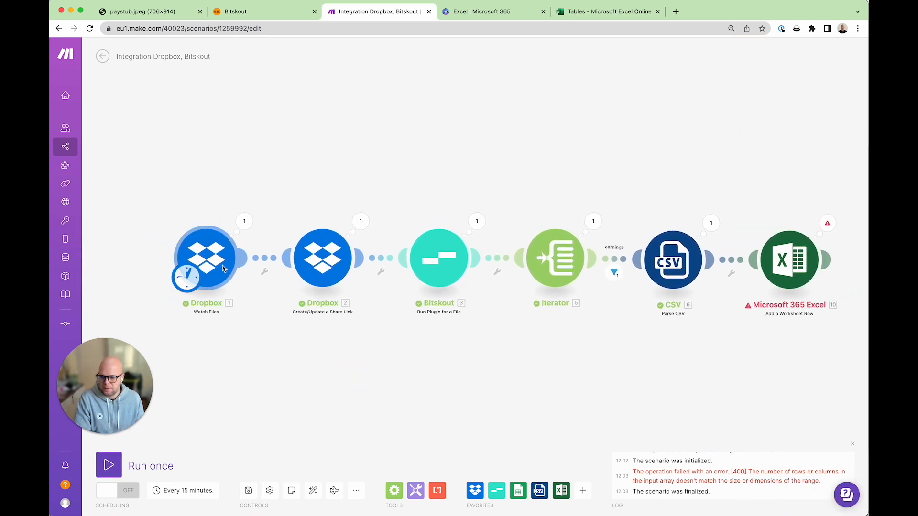
Rerun from the Dropbox trigger, inspect the Excel operation, then go to the workbook.
right_click(206, 257)
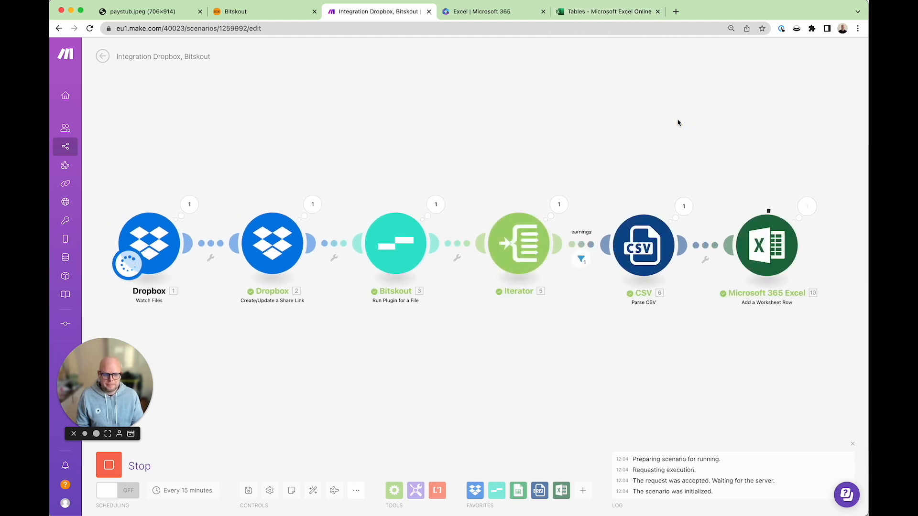
left_click(807, 206)
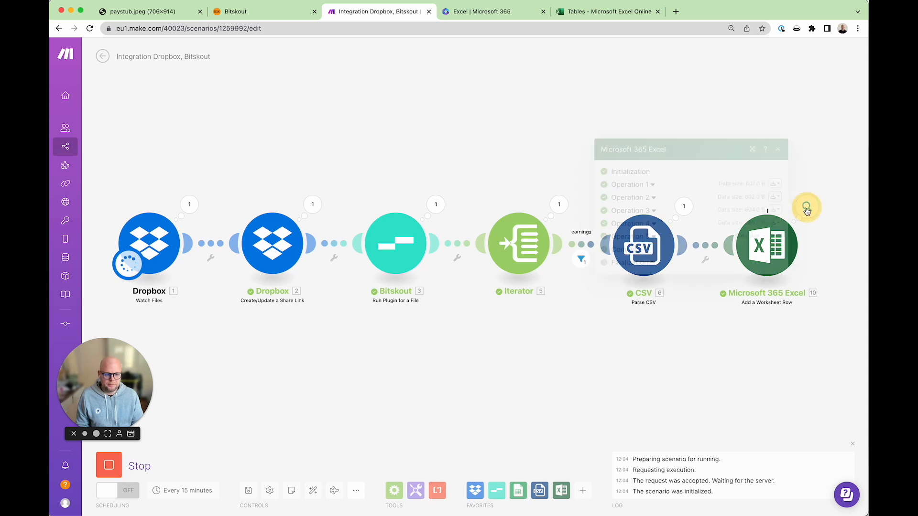
left_click(607, 12)
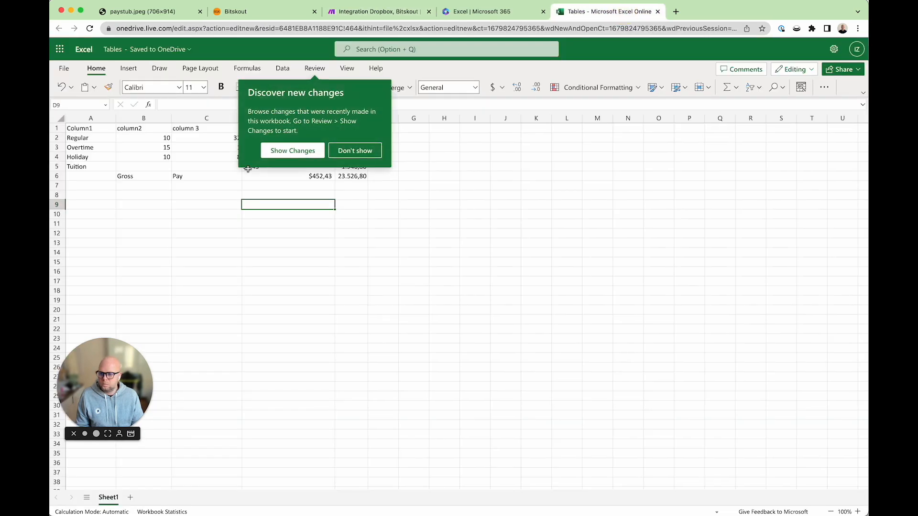
Compare Sheet1's earnings rows with the paystub, then close Make's Excel run details.
left_click(355, 150)
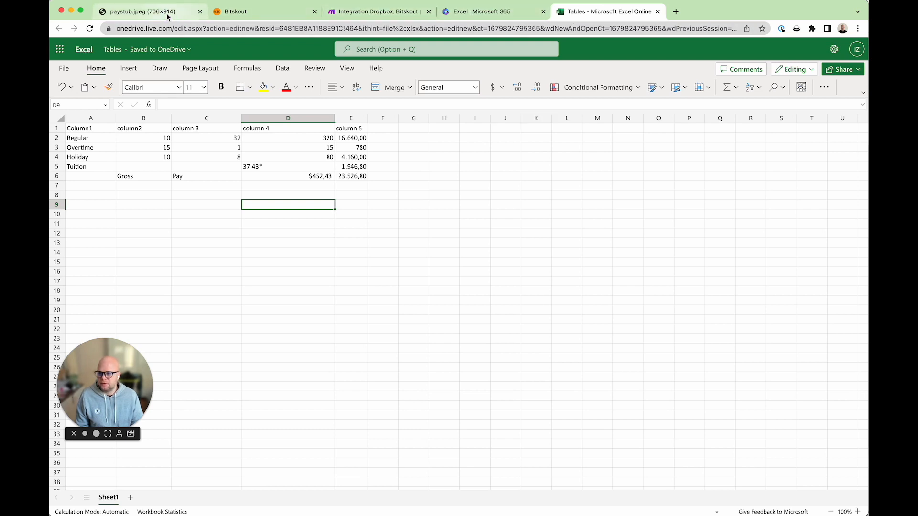
left_click(143, 11)
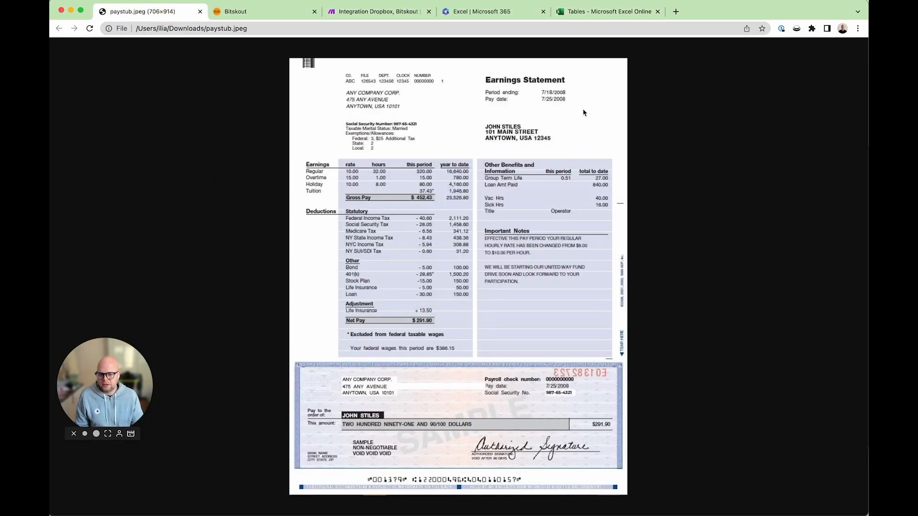
left_click(607, 12)
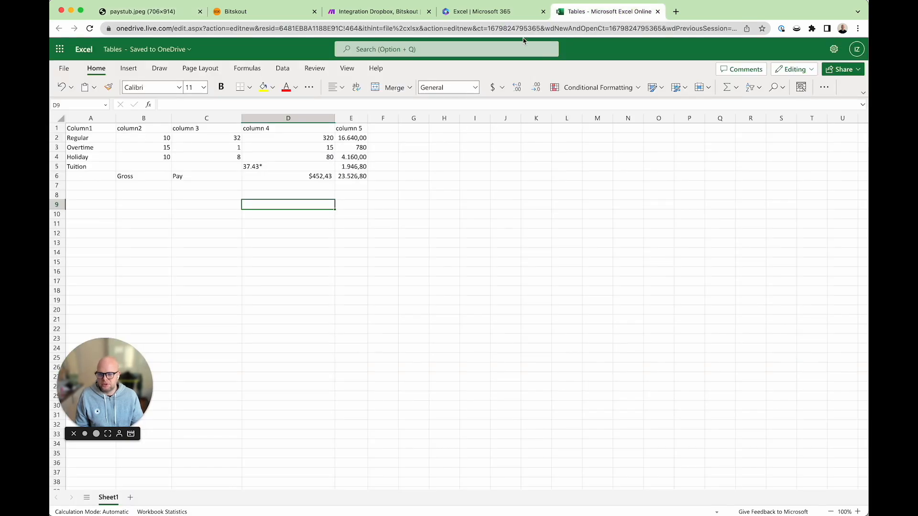
left_click(377, 11)
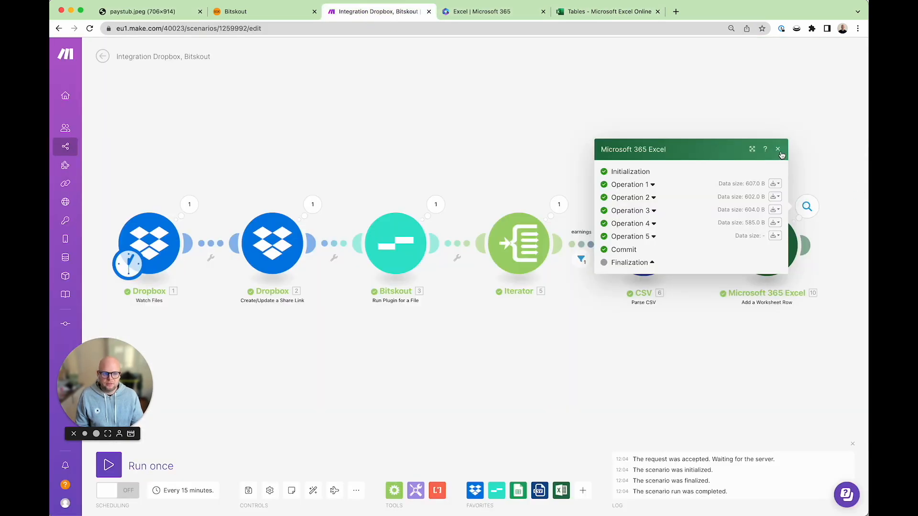
left_click(777, 149)
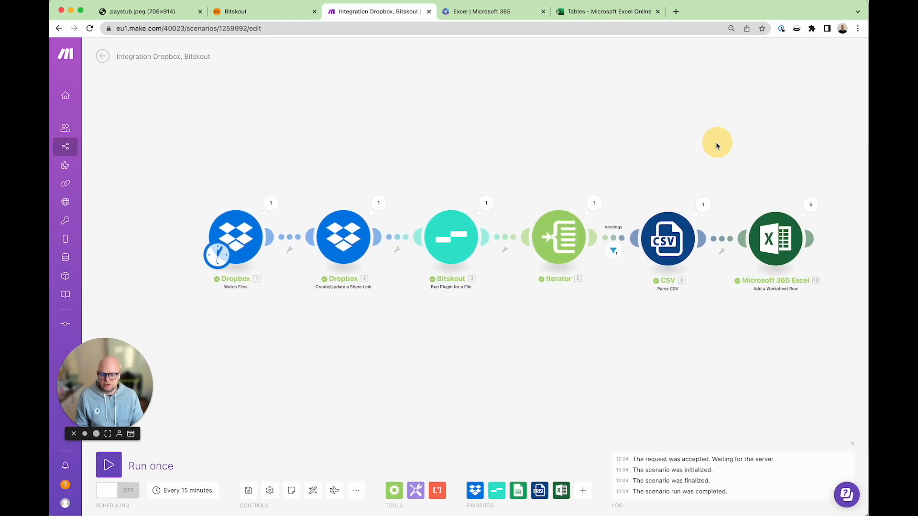